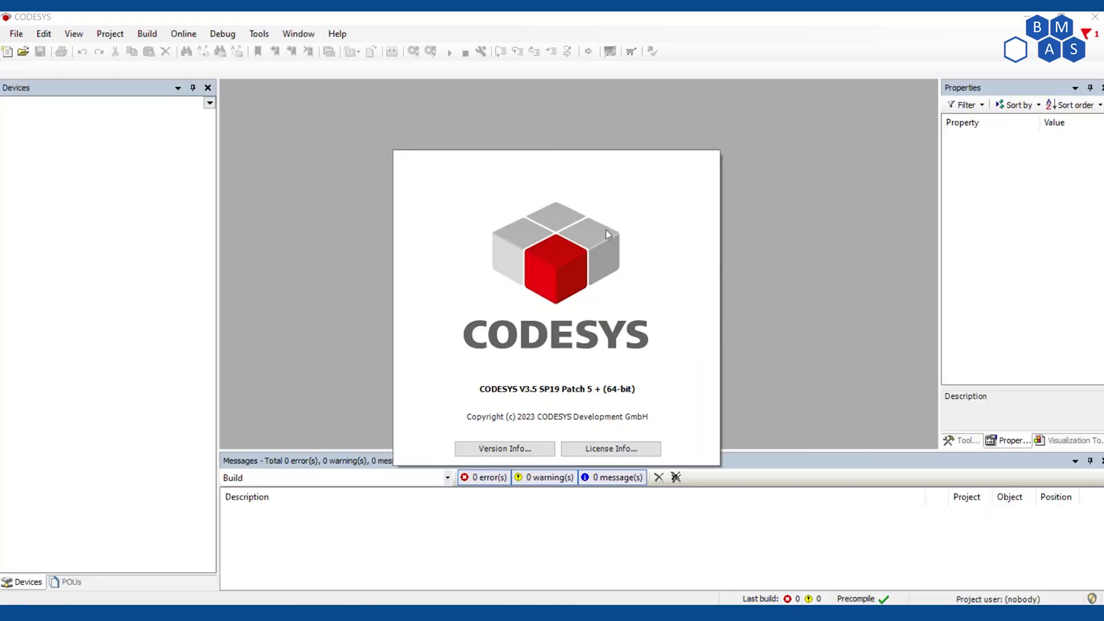
mouse_move(528, 396)
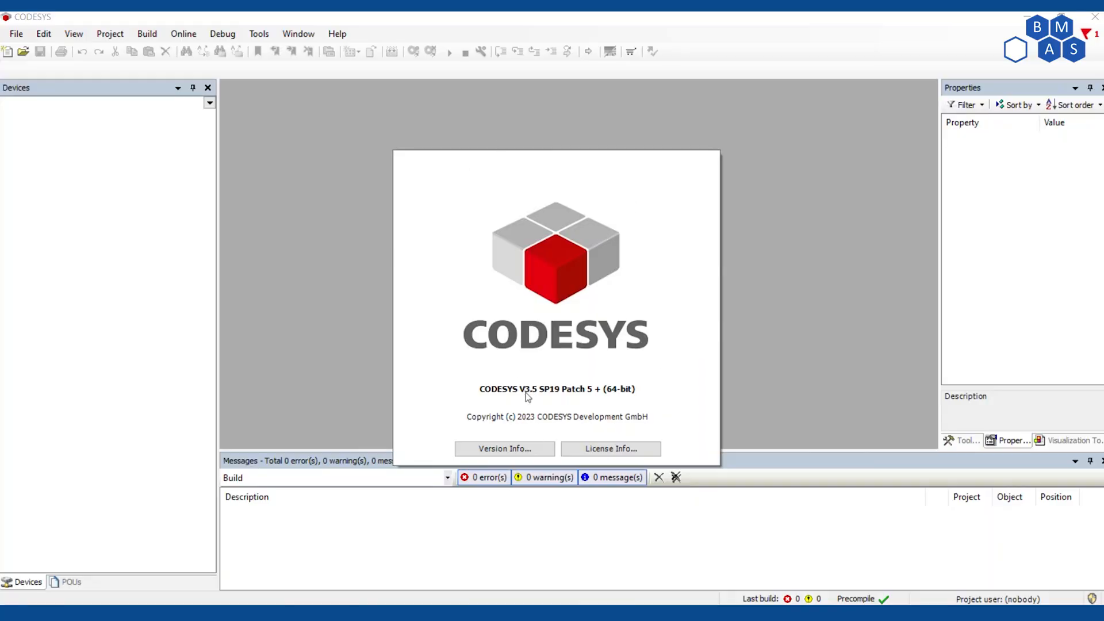
mouse_move(560, 401)
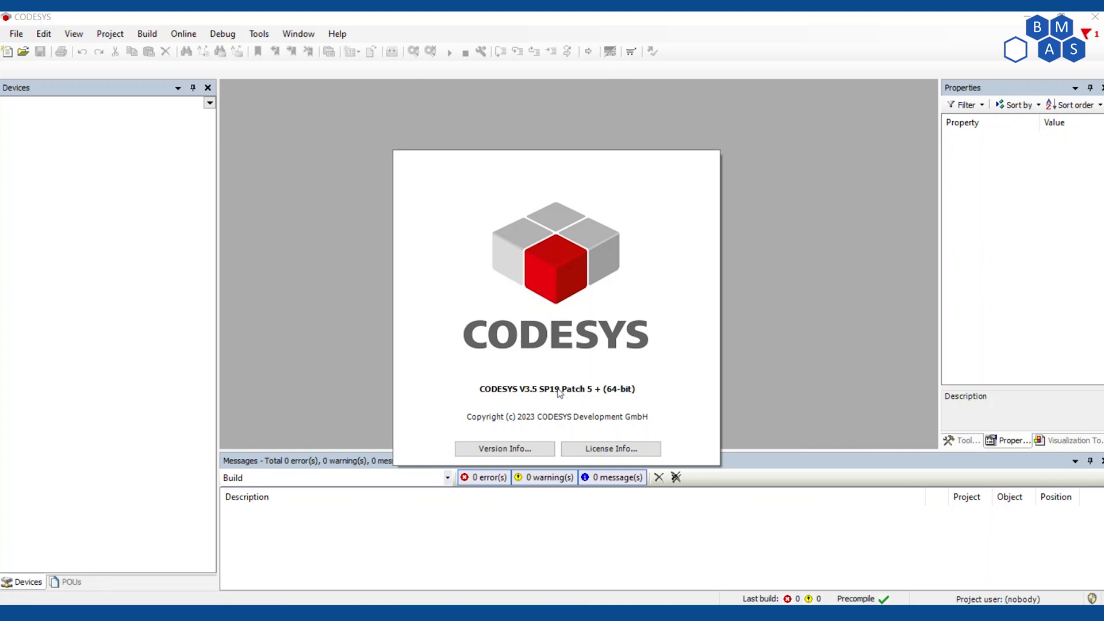
mouse_move(562, 385)
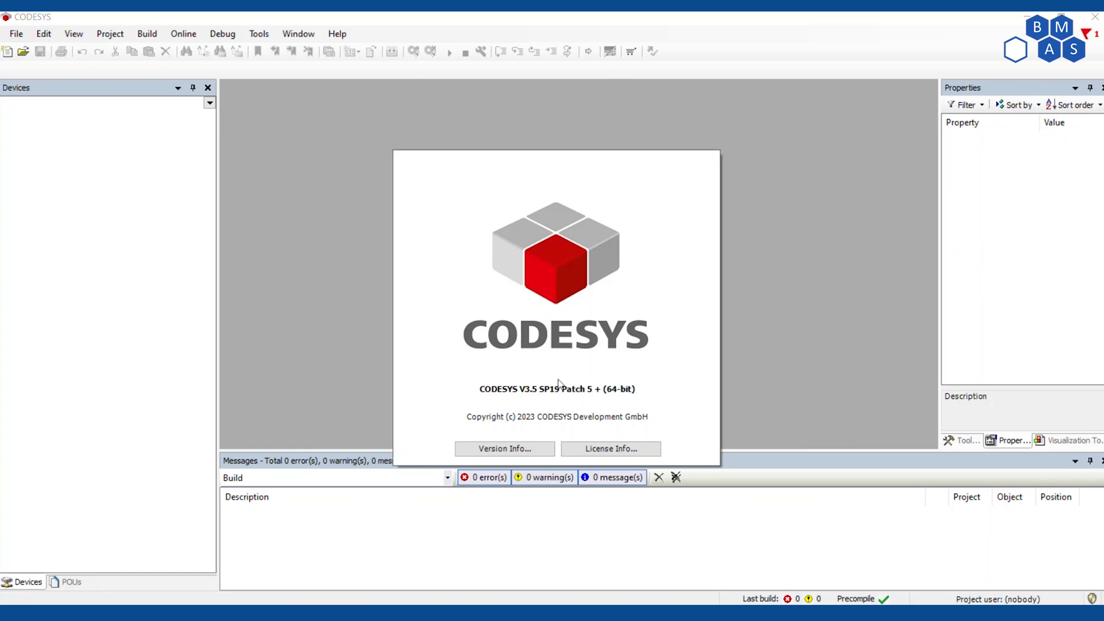
mouse_move(530, 407)
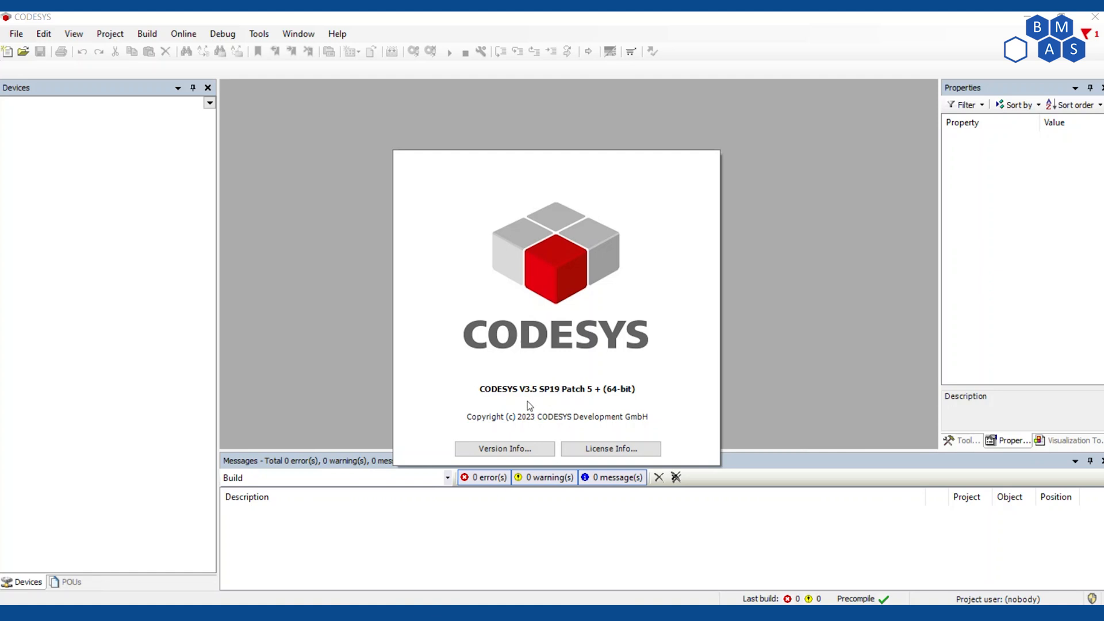
mouse_move(555, 386)
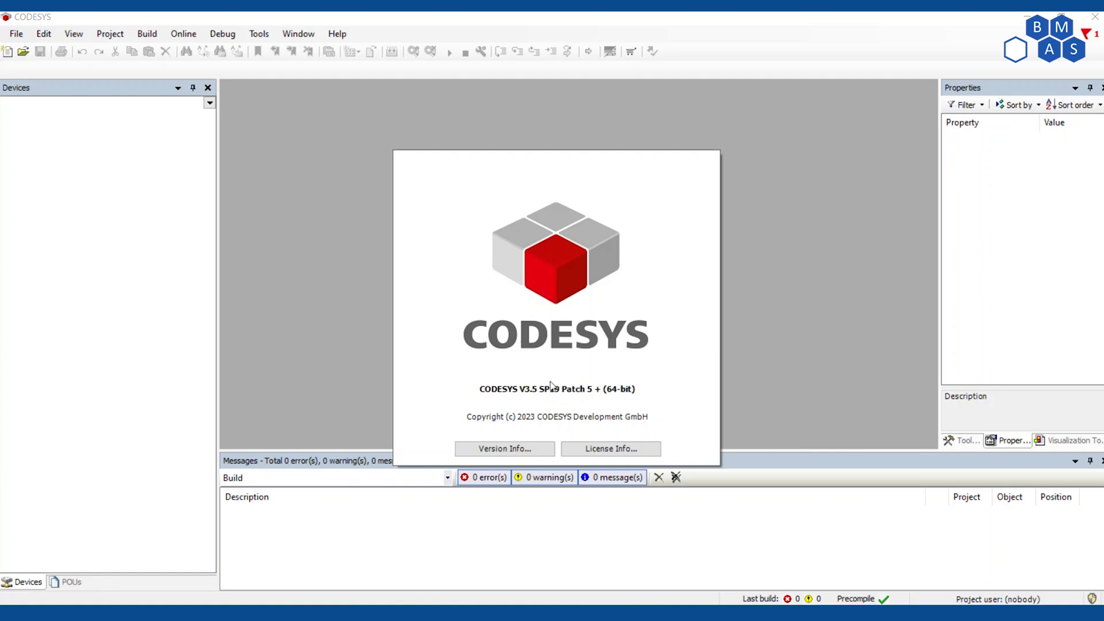
mouse_move(558, 392)
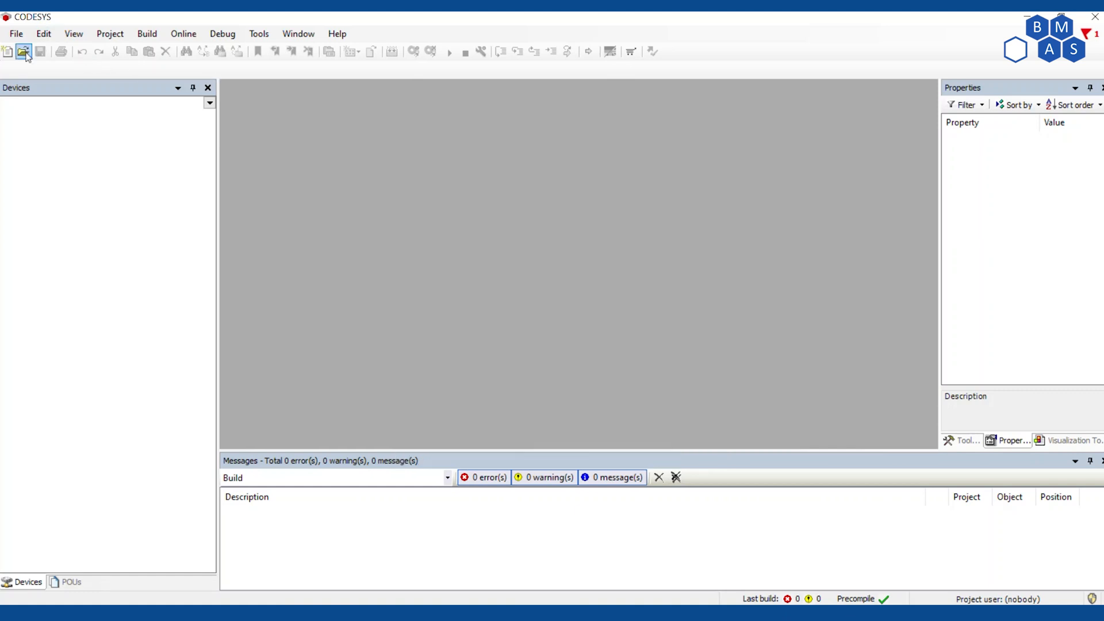
- Load Output Control LD 1.project, raising the SP15 Patch 4 inspection notice
click(24, 52)
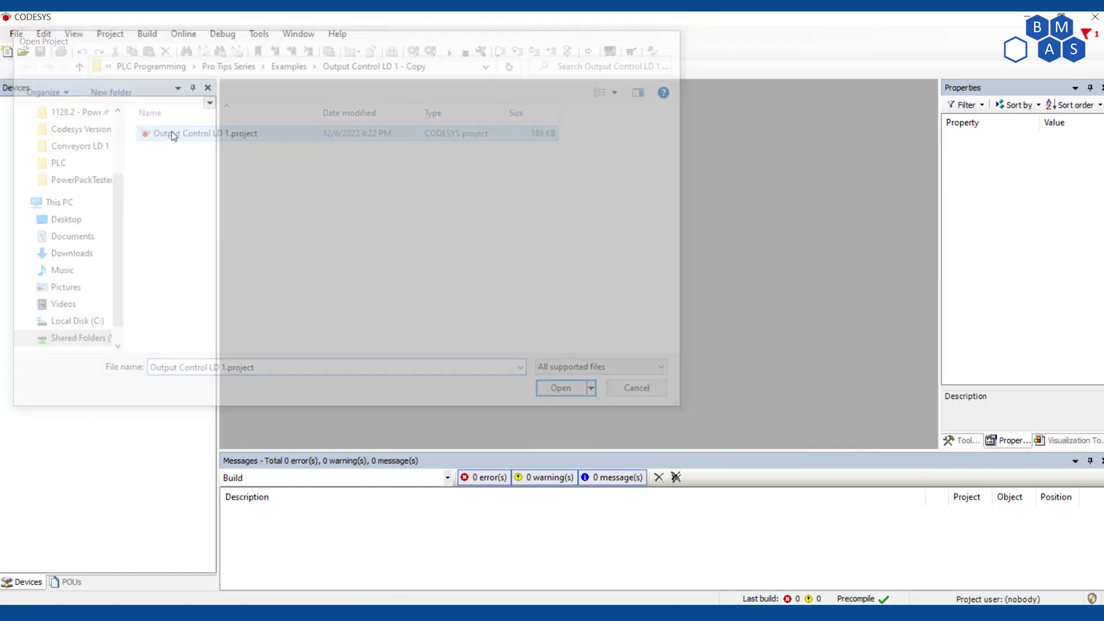
click(559, 389)
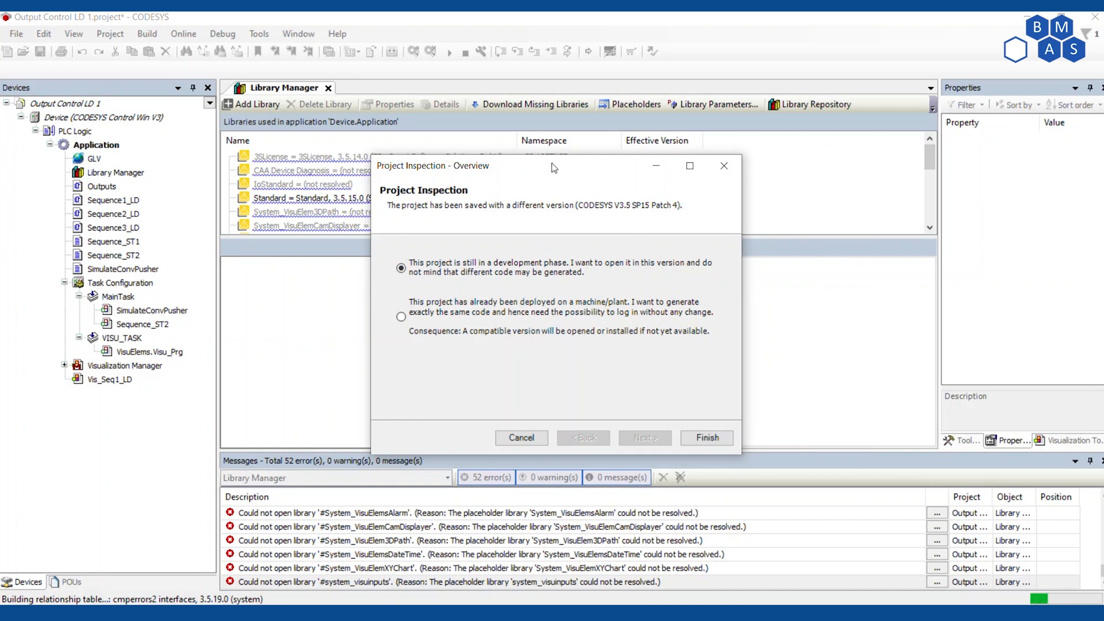
mouse_move(552, 169)
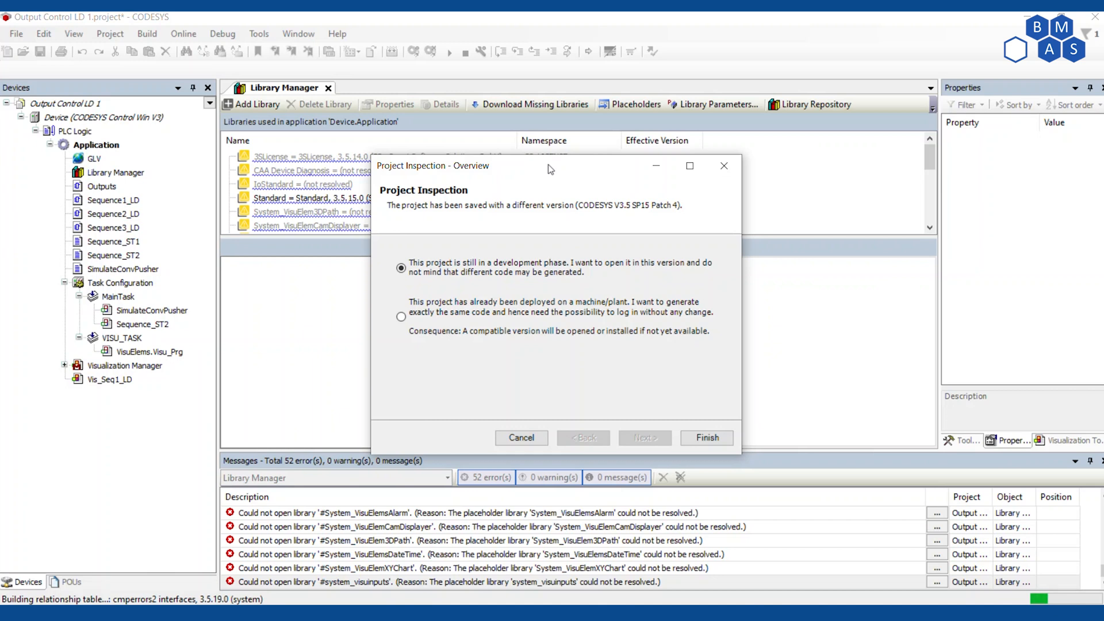
mouse_move(563, 169)
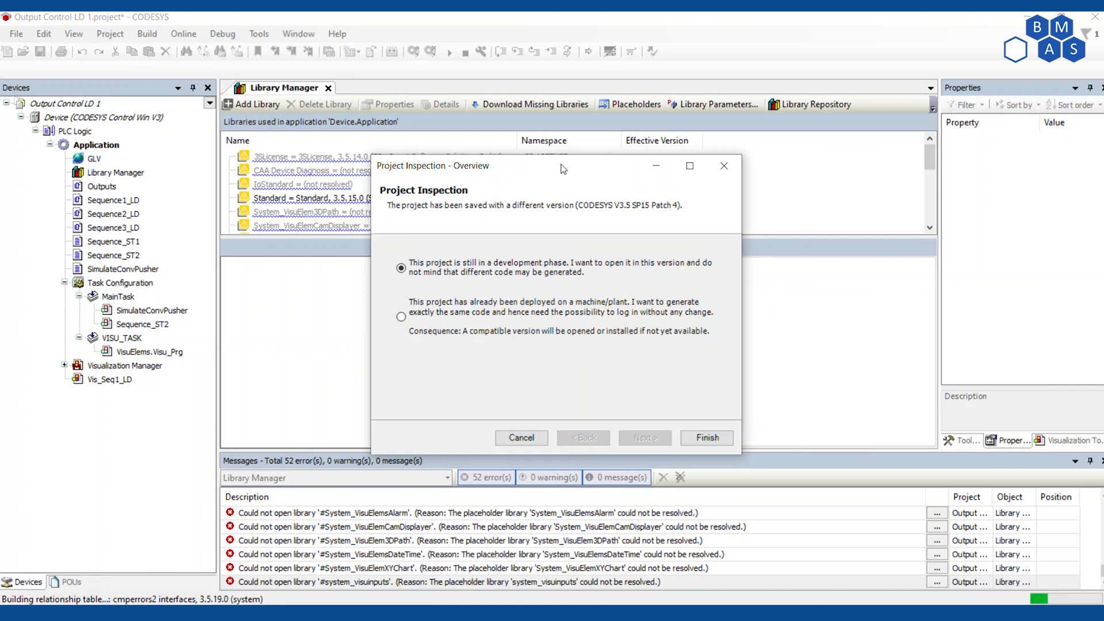
mouse_move(562, 170)
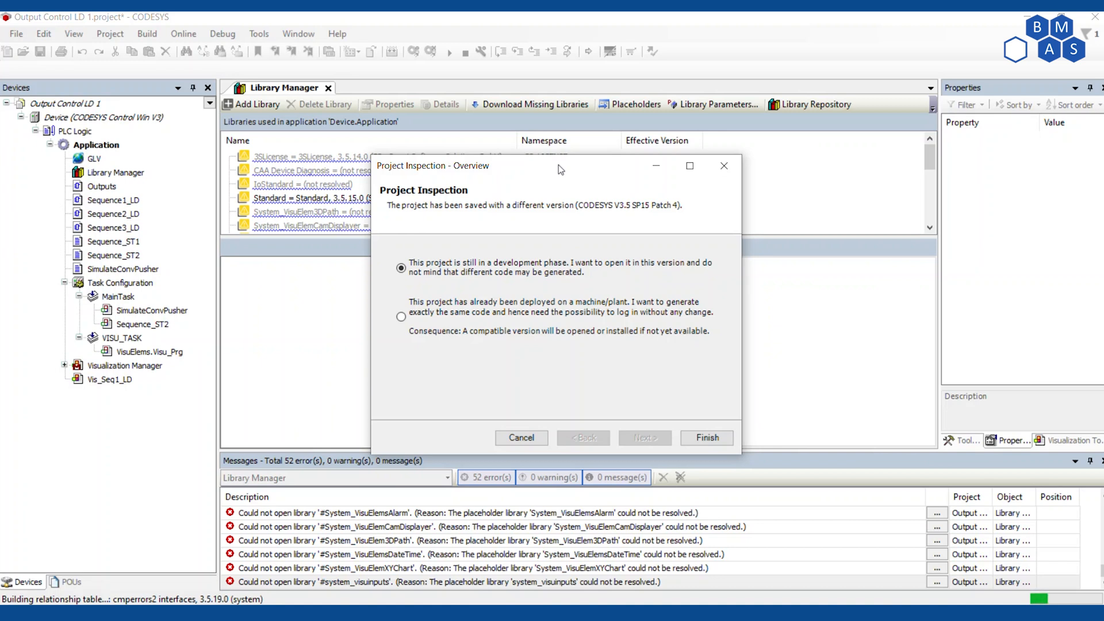
mouse_move(665, 236)
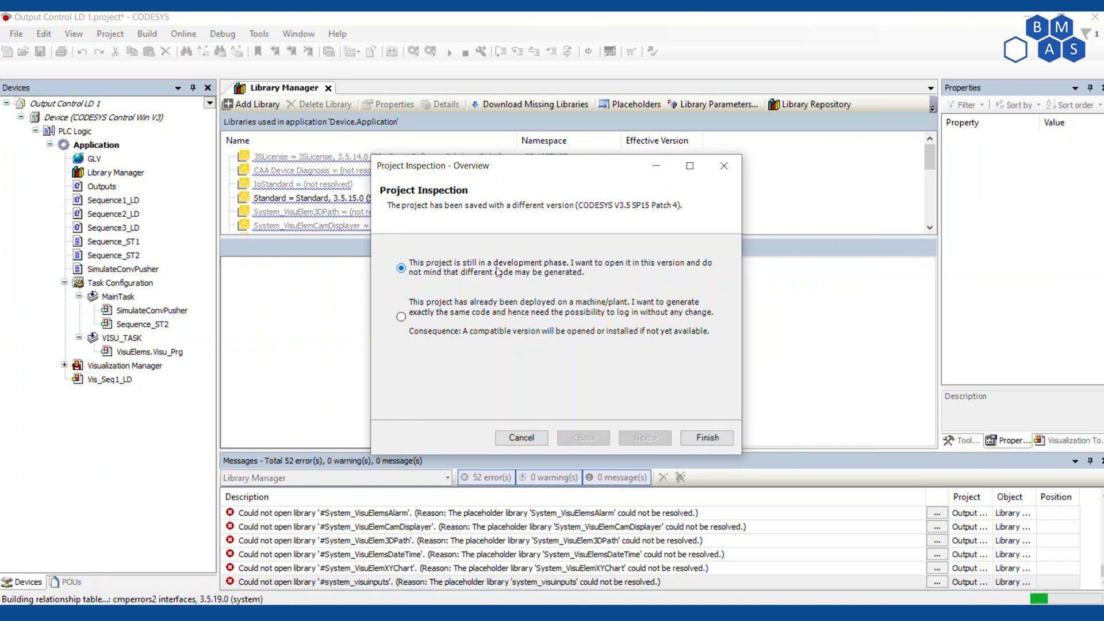
mouse_move(599, 282)
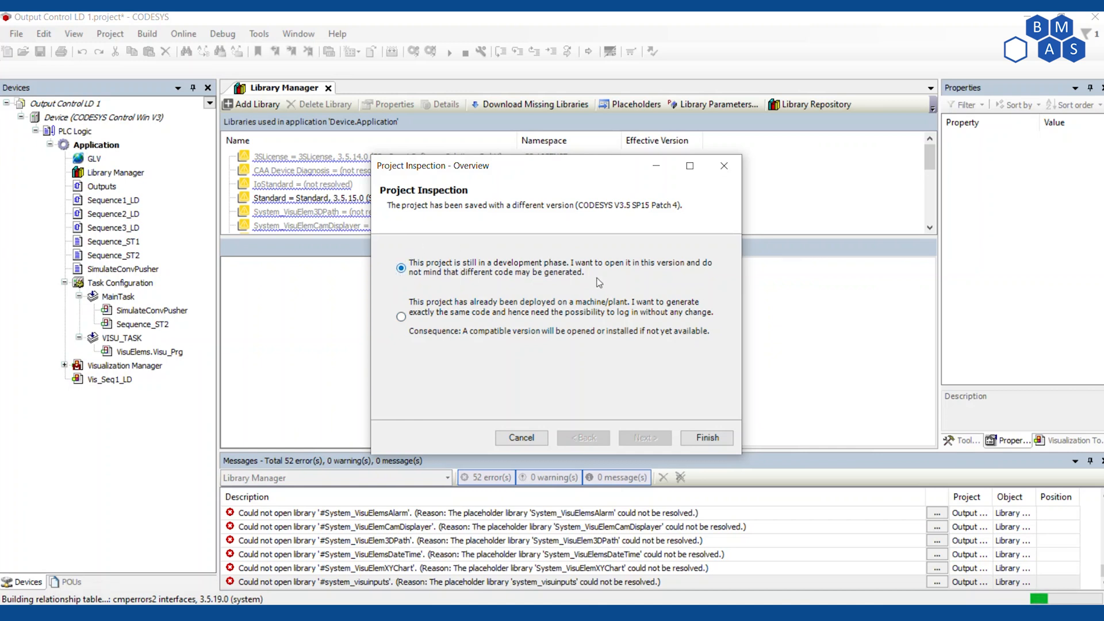
mouse_move(401, 269)
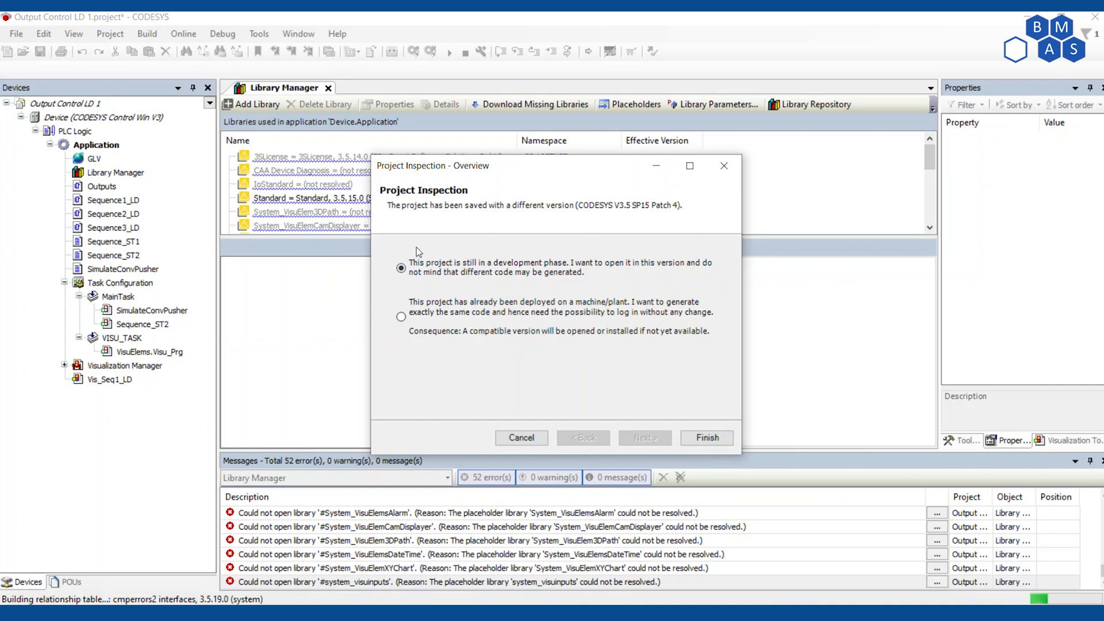
mouse_move(300, 247)
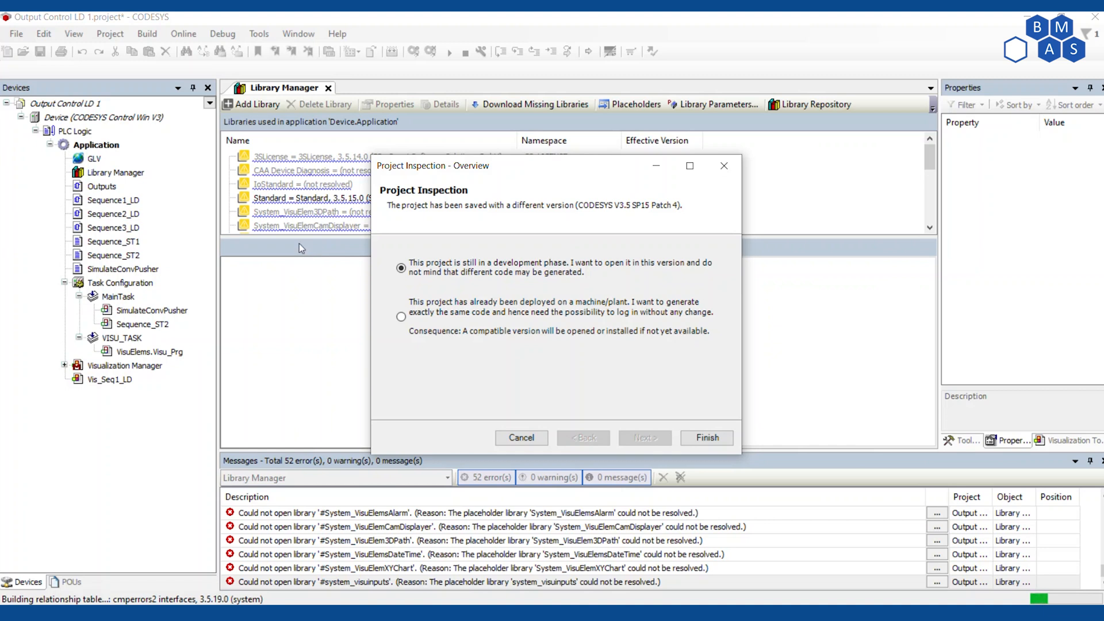
mouse_move(335, 263)
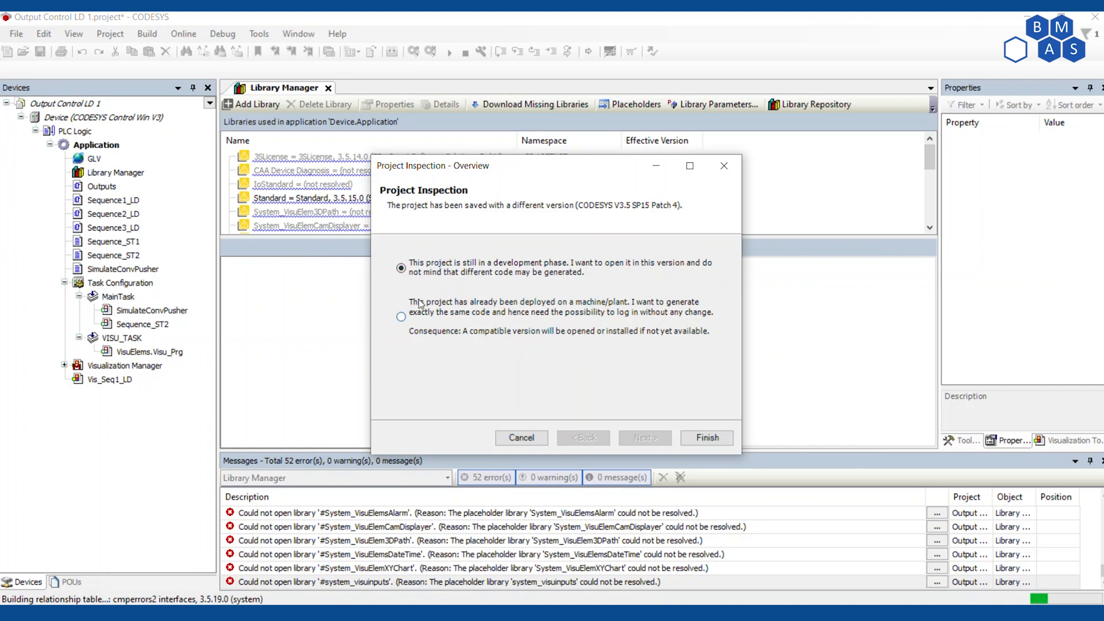
click(401, 317)
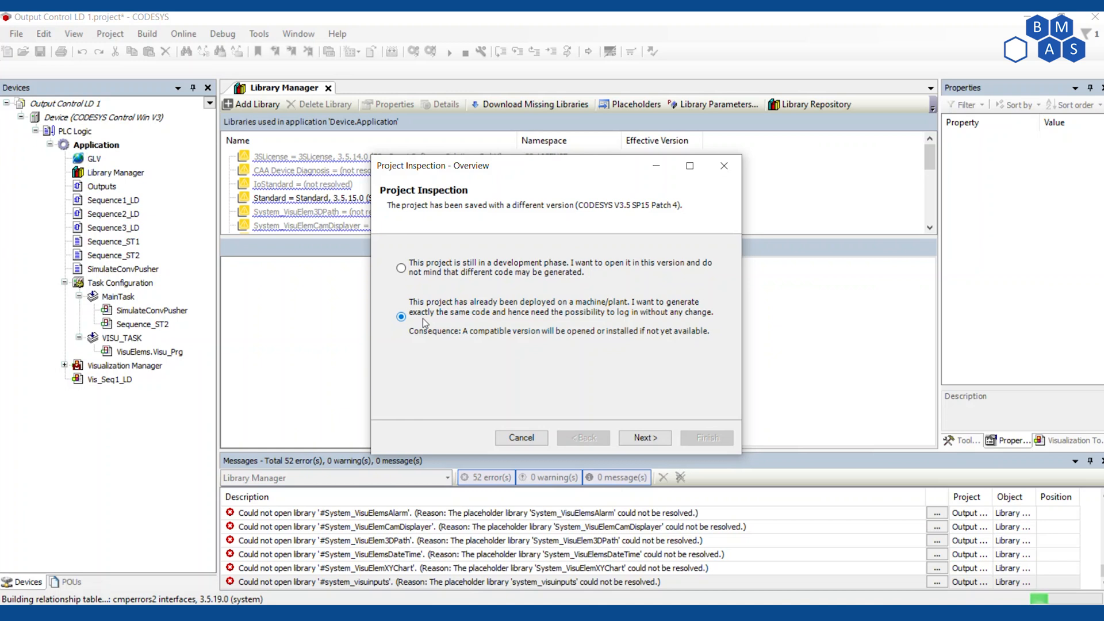
mouse_move(425, 296)
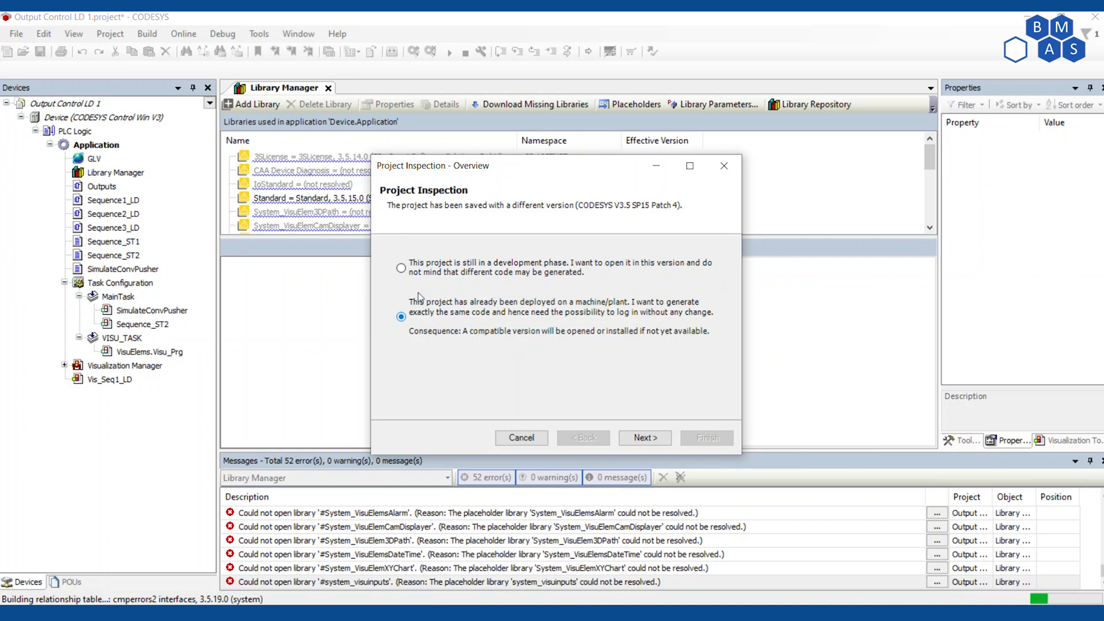
click(401, 267)
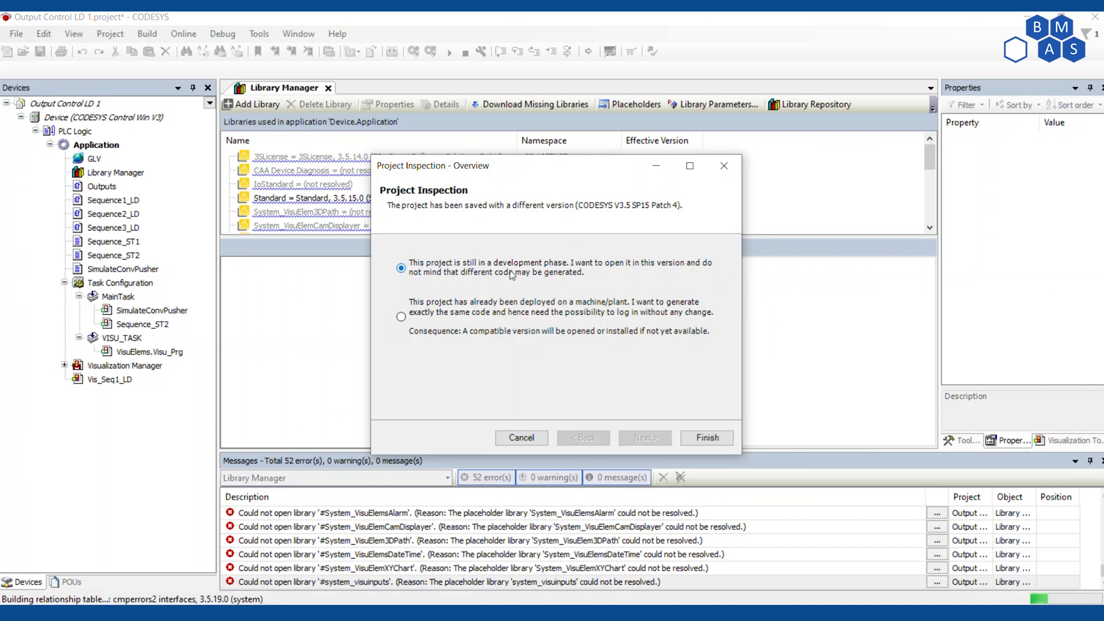
mouse_move(597, 284)
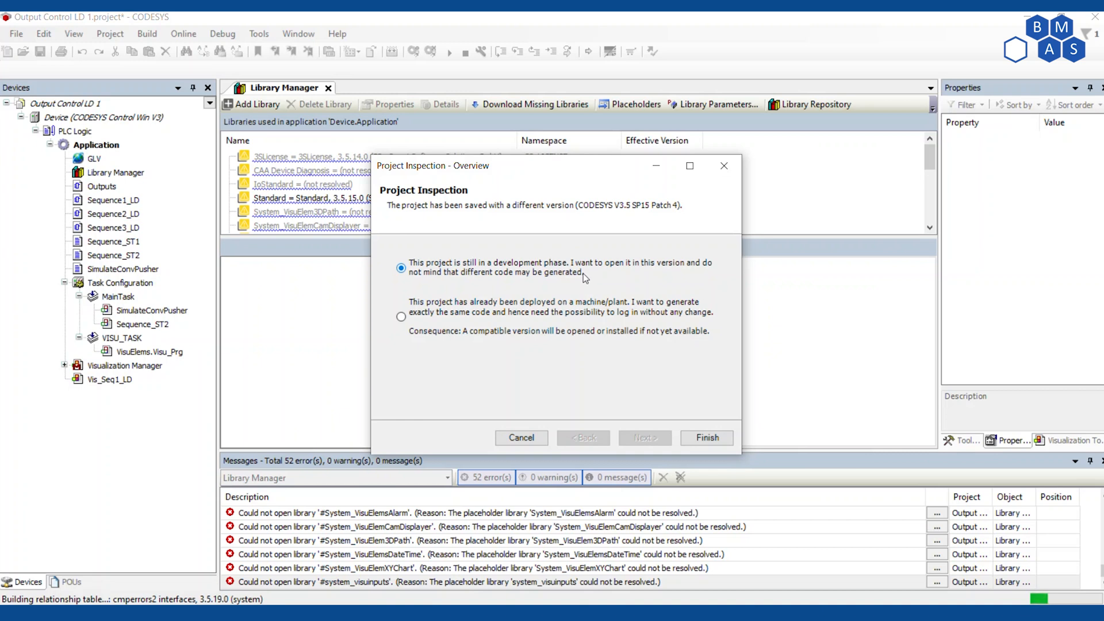
mouse_move(432, 275)
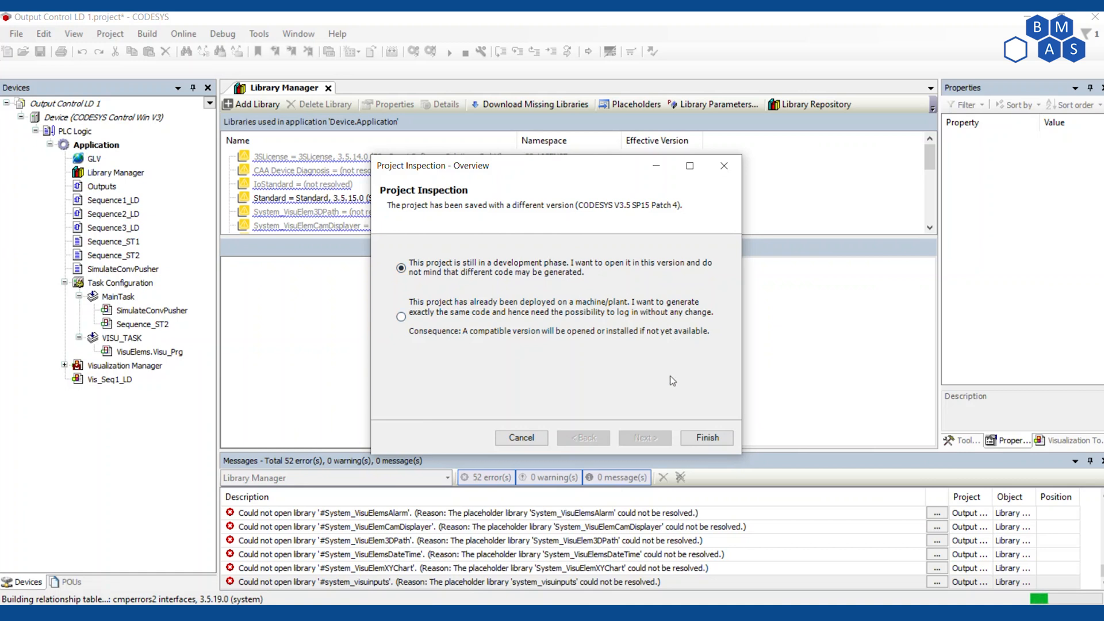
click(706, 437)
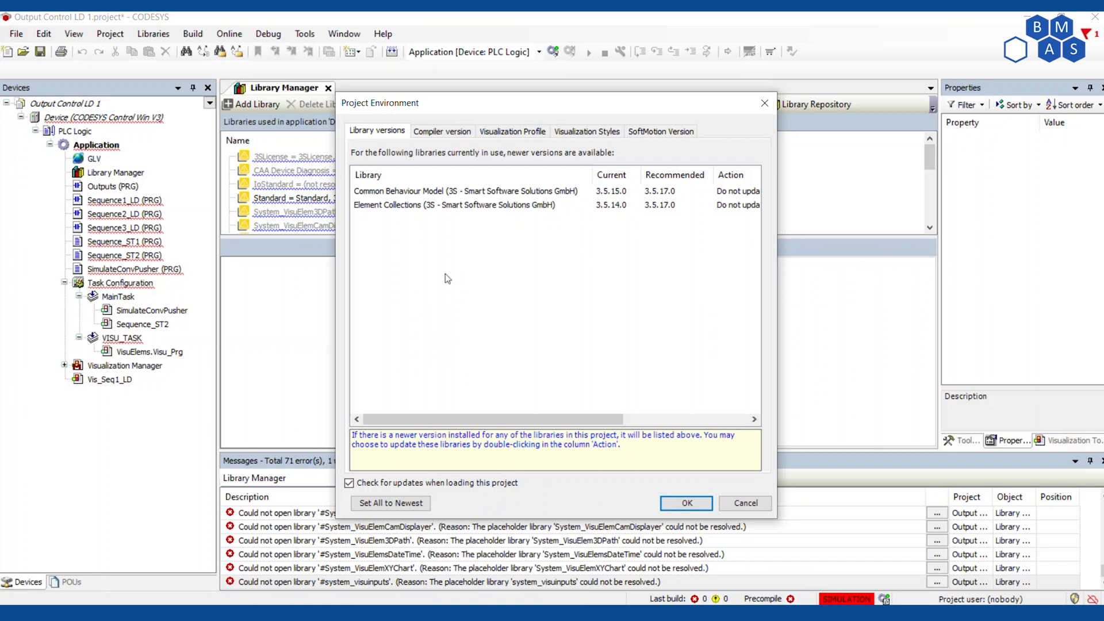
mouse_move(615, 257)
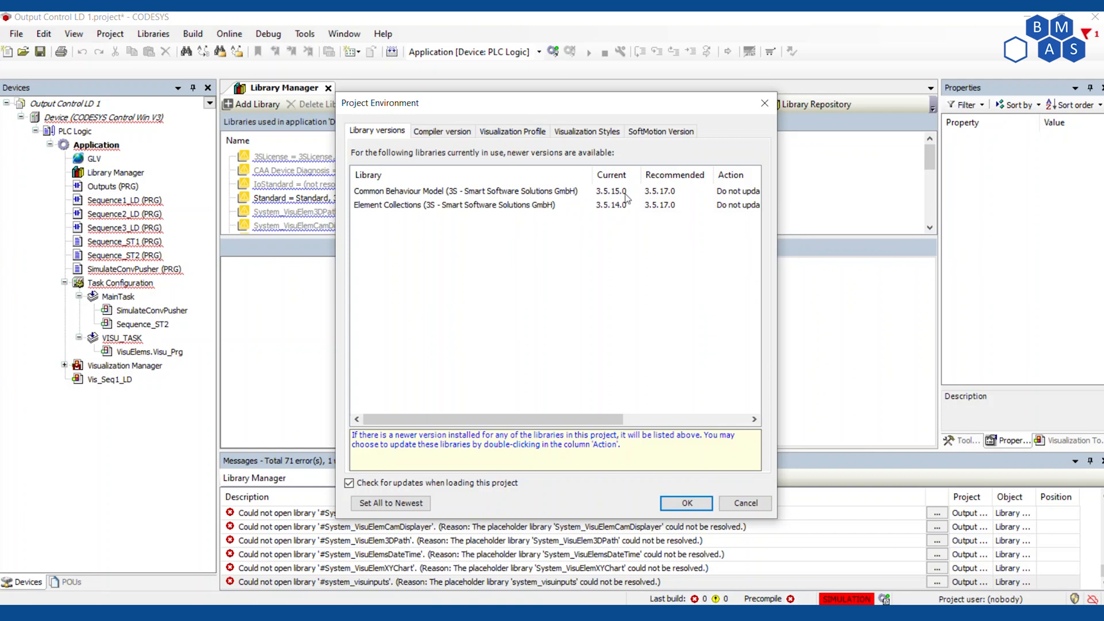
mouse_move(661, 201)
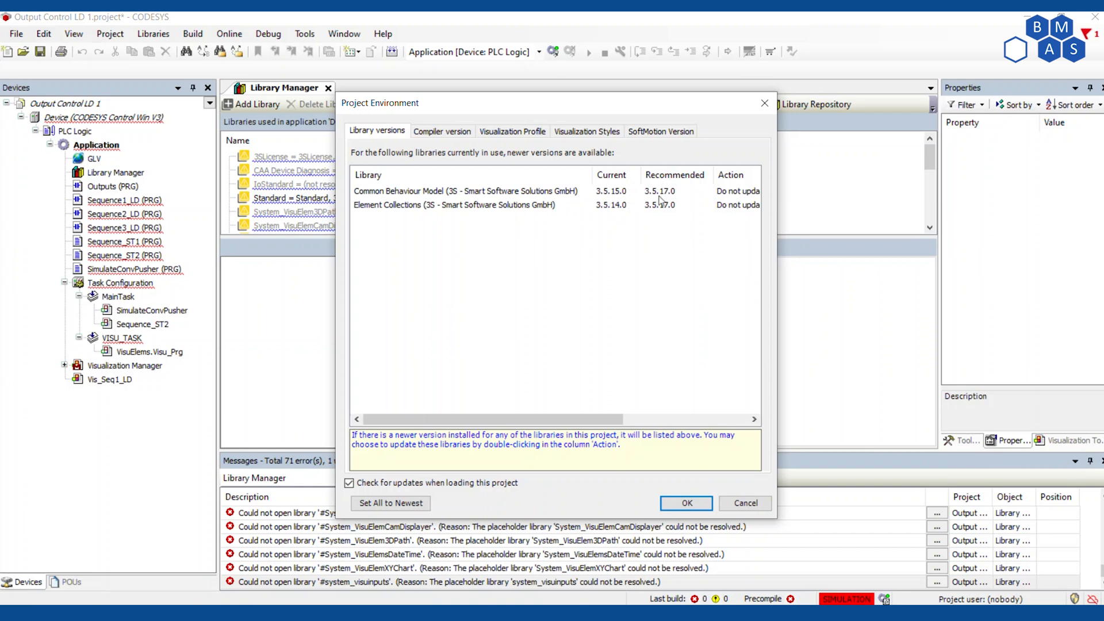
mouse_move(665, 204)
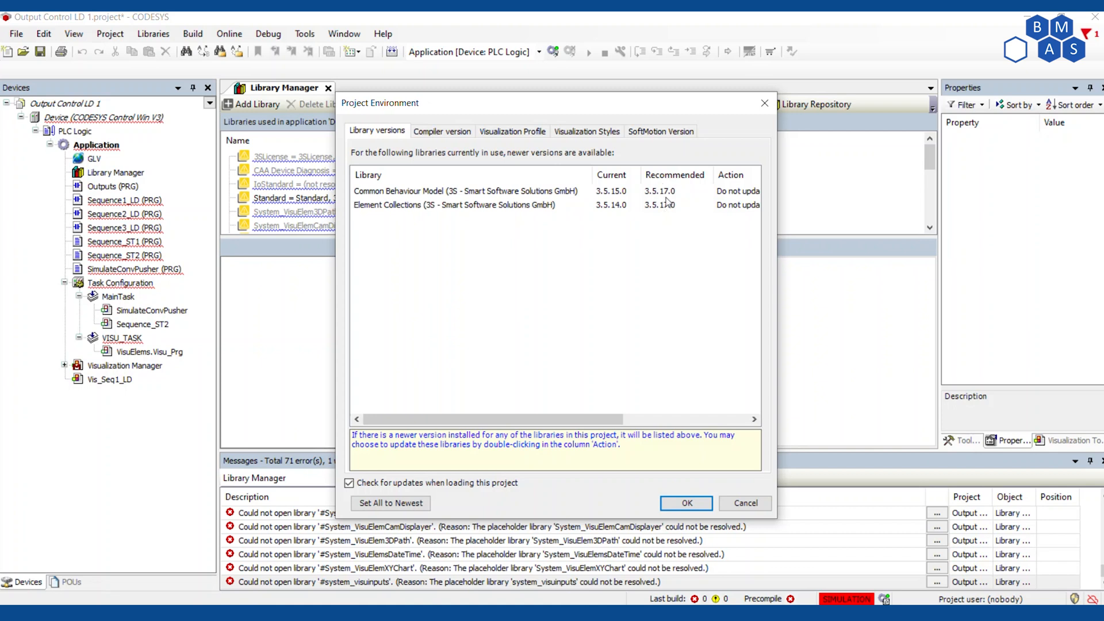
- In Project Environment, review Visualization Styles, then Set All to Newest and accept the summary
click(587, 131)
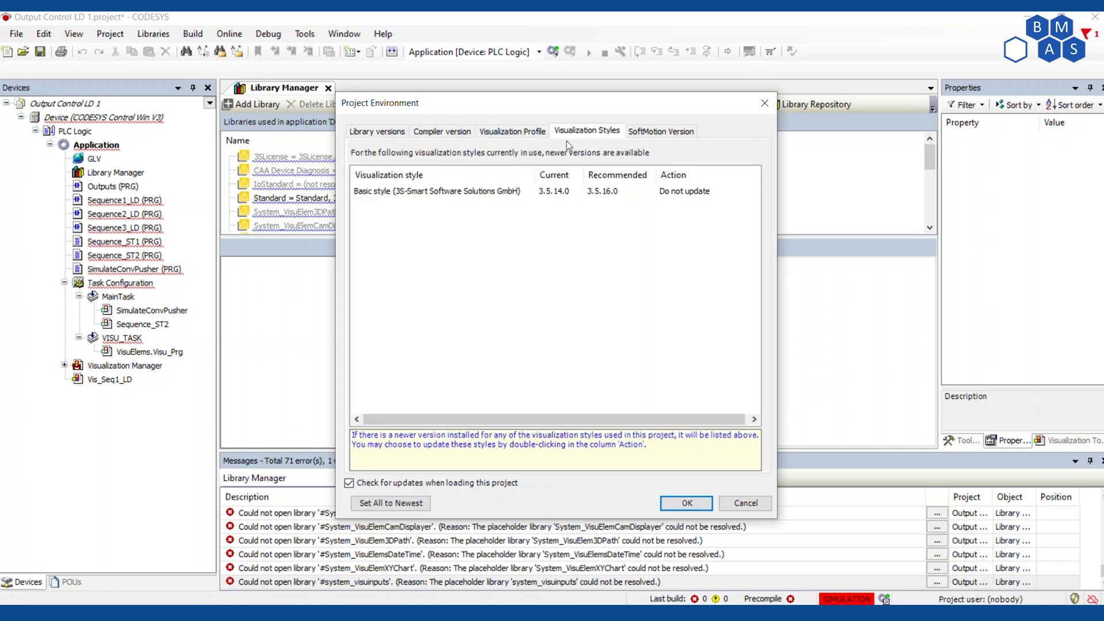
click(377, 131)
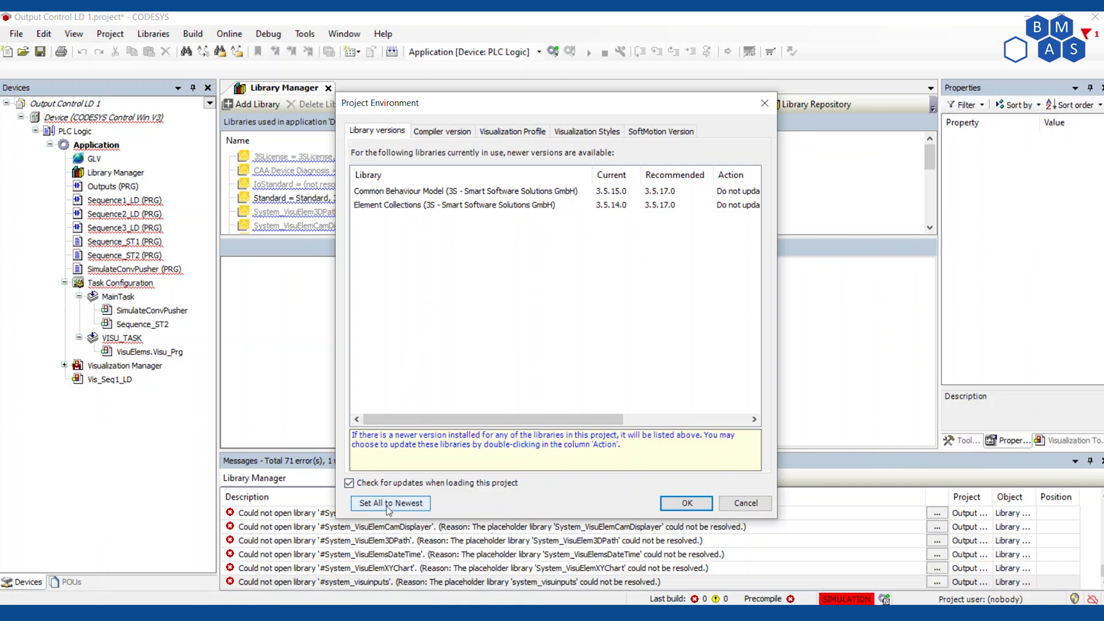
click(389, 503)
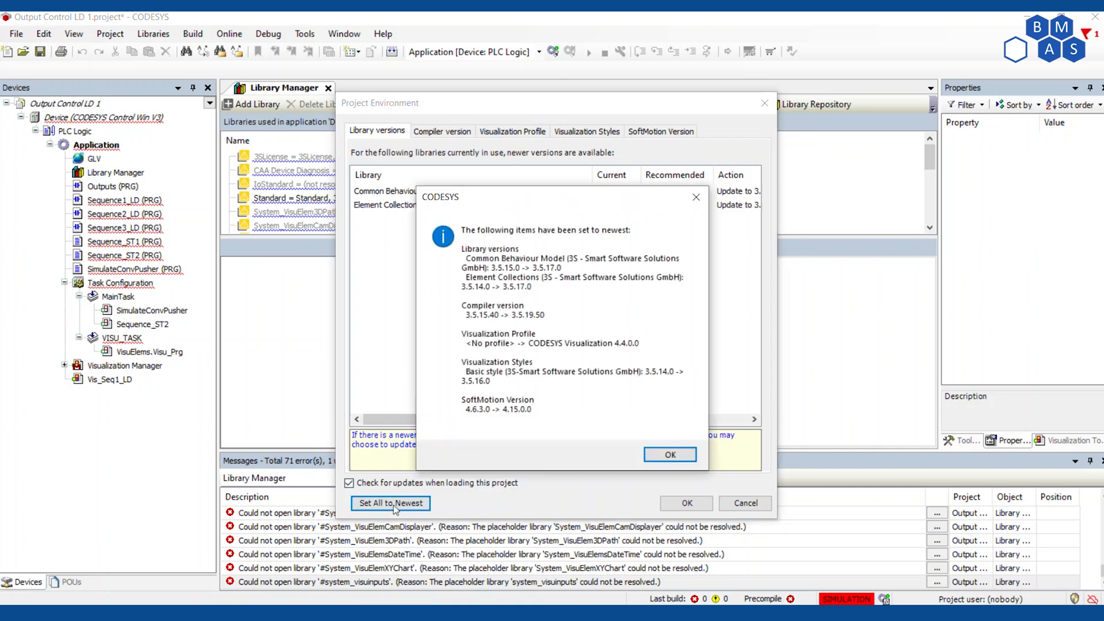
mouse_move(639, 379)
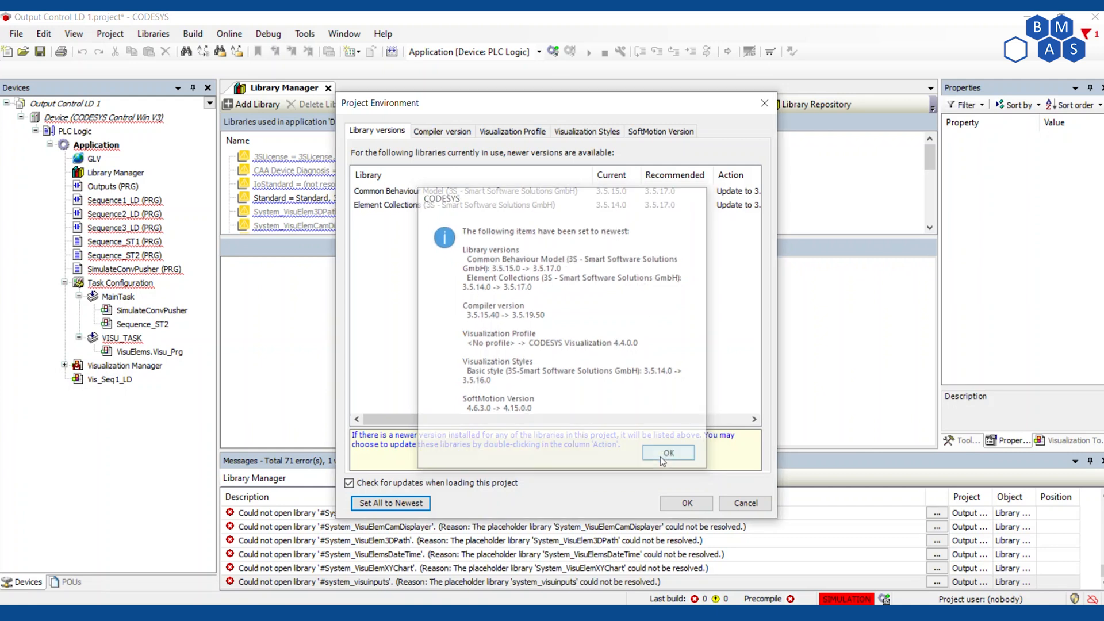
click(667, 453)
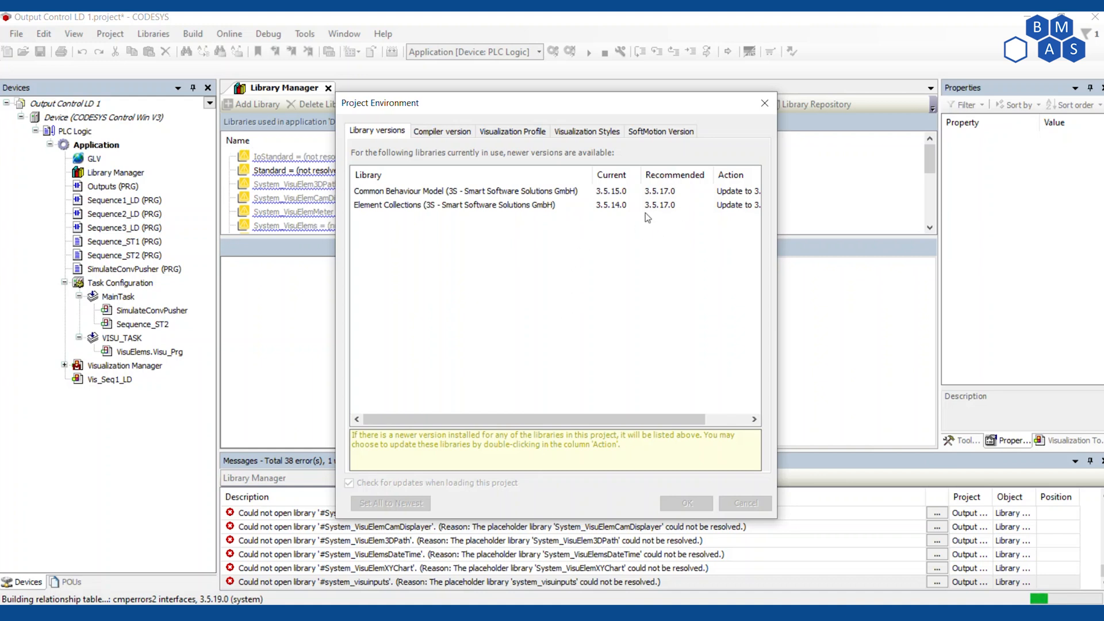
mouse_move(621, 214)
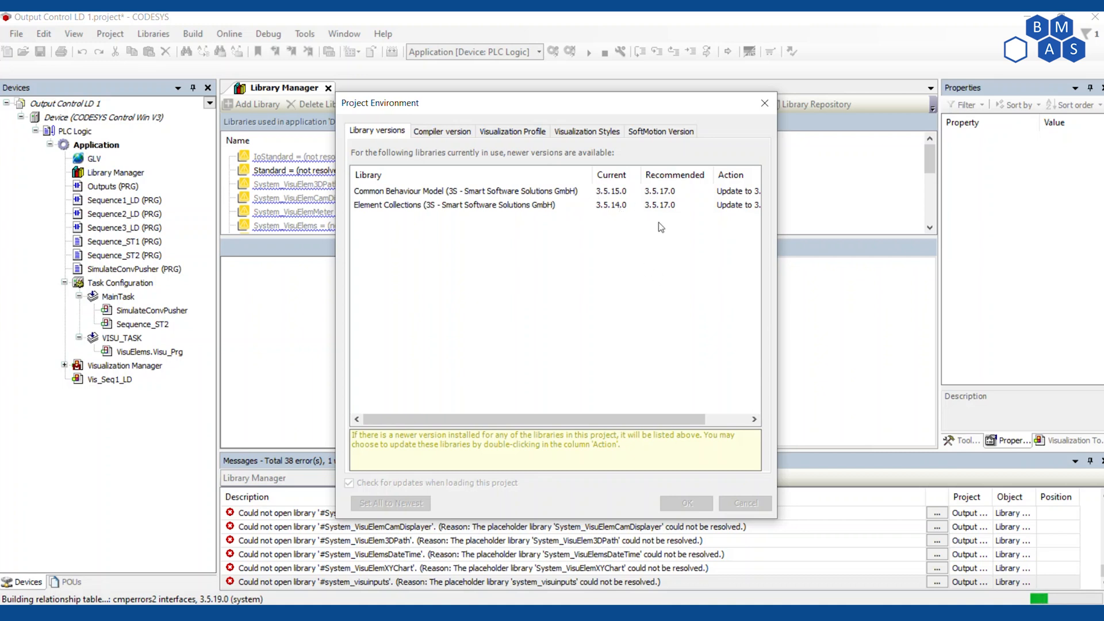
mouse_move(656, 255)
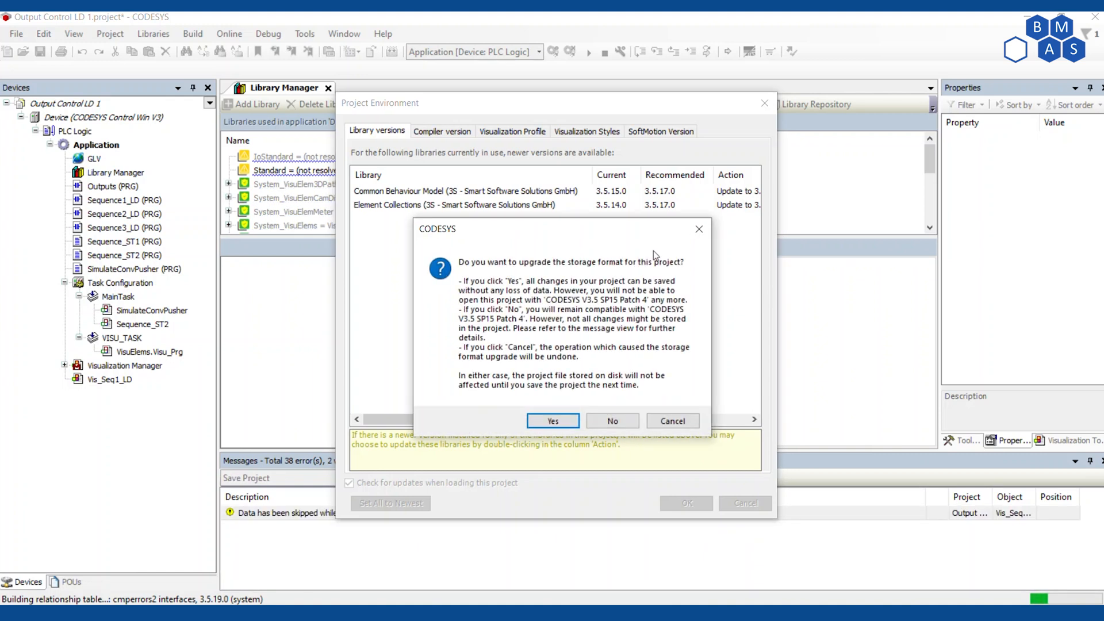
mouse_move(687, 263)
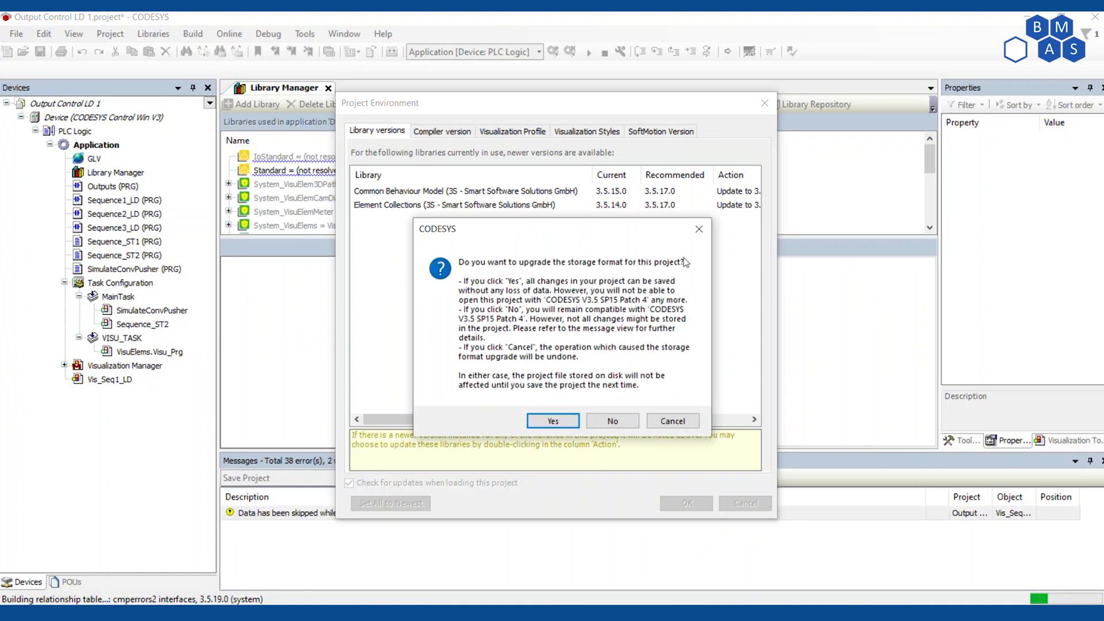
mouse_move(556, 342)
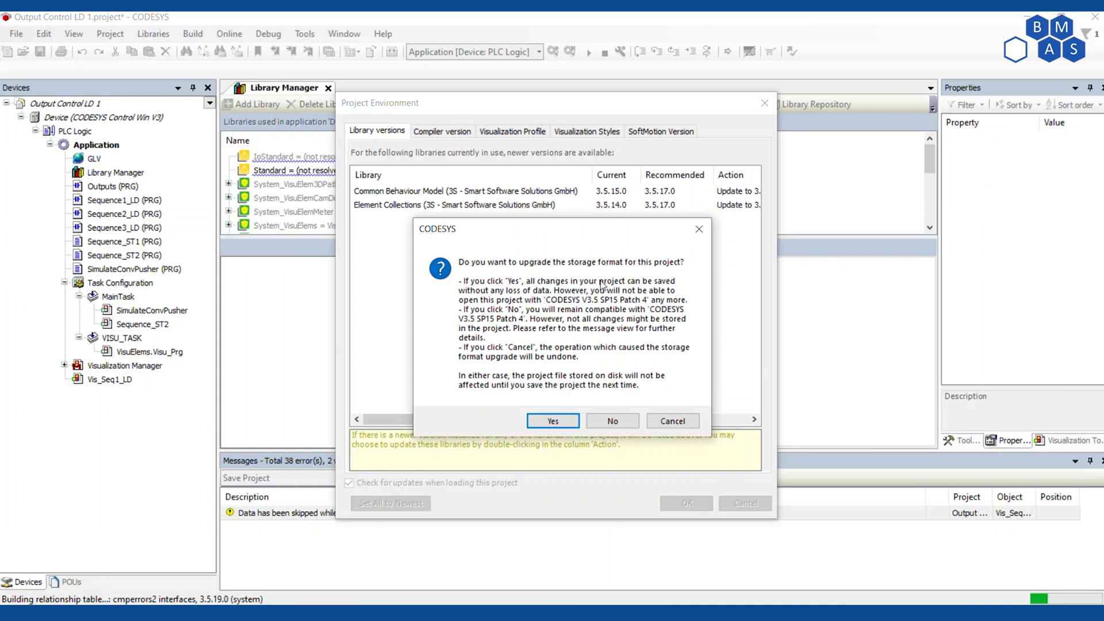
mouse_move(504, 294)
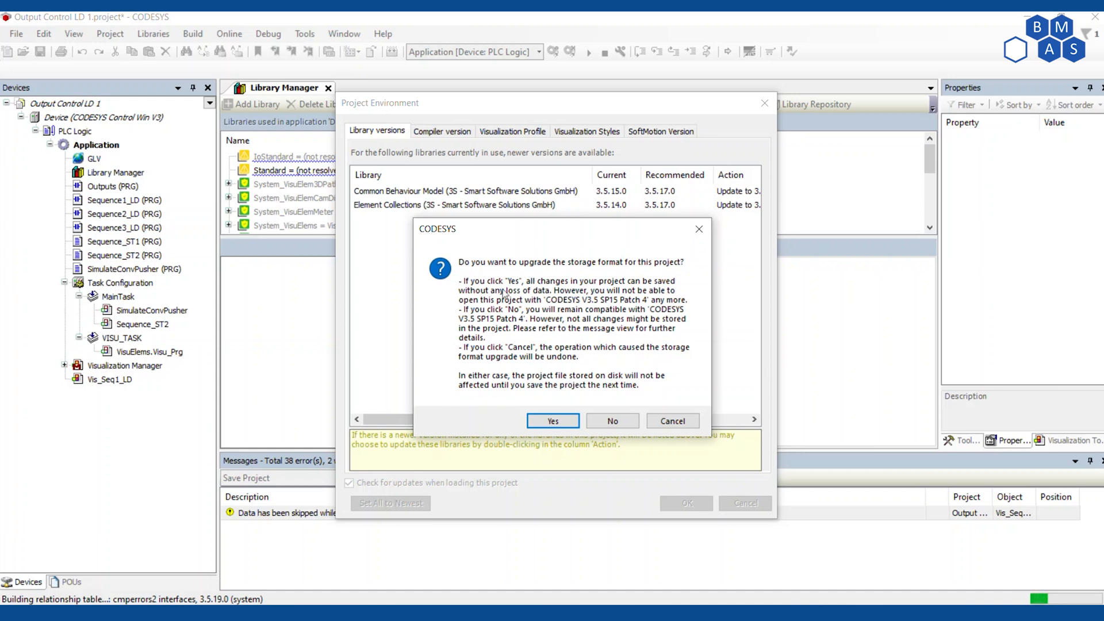
mouse_move(502, 294)
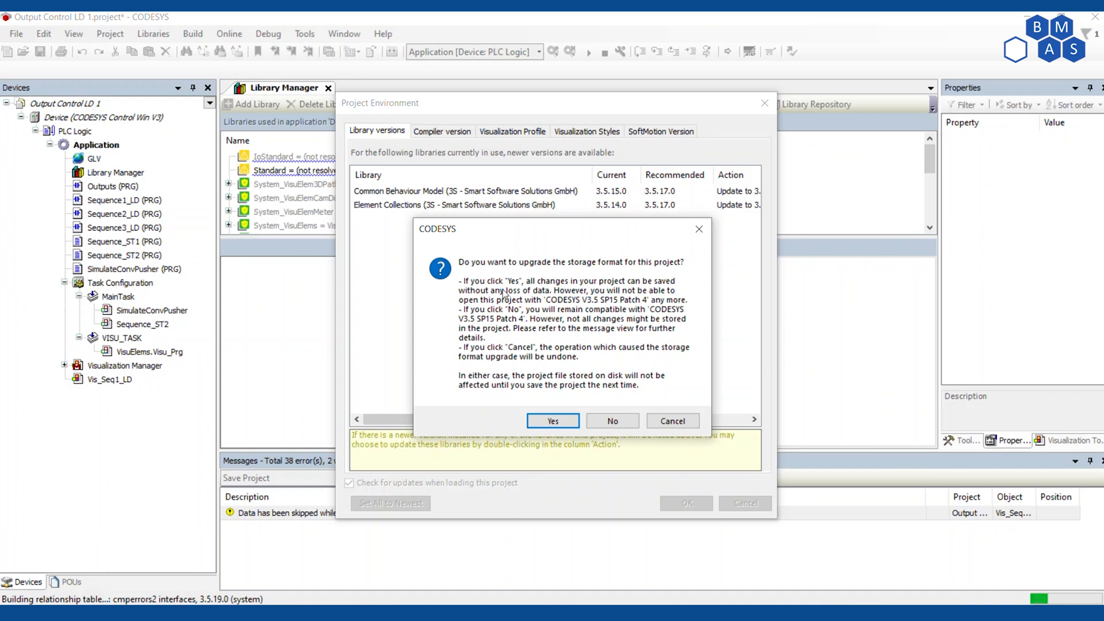
mouse_move(615, 308)
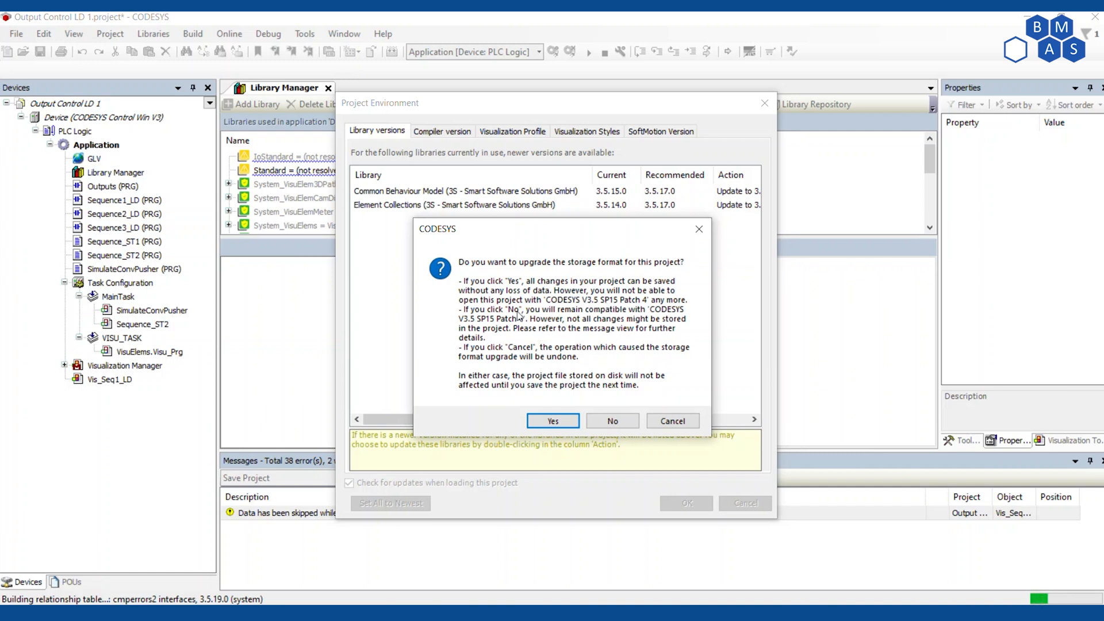
mouse_move(492, 325)
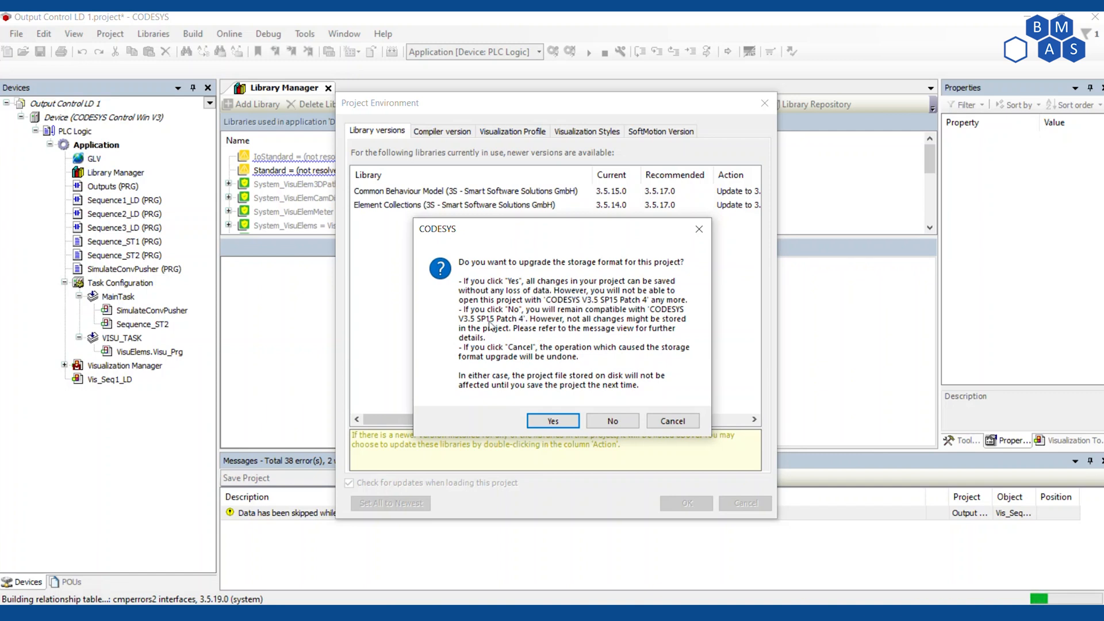
mouse_move(491, 326)
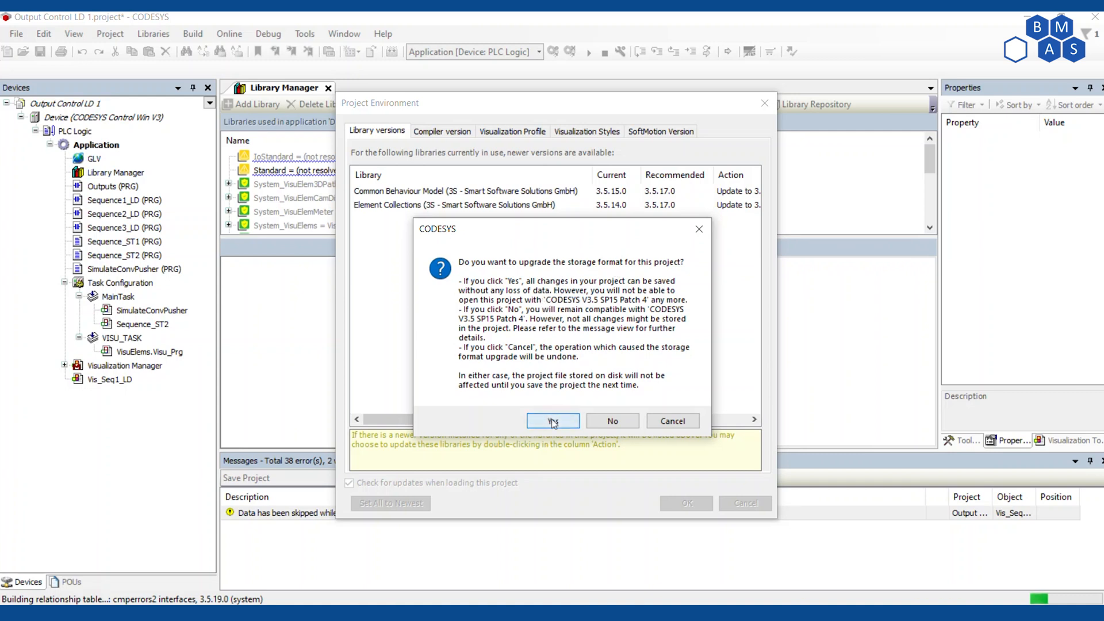
- Accept the storage format upgrade, leaving 37 unresolved placeholder library errors listed
click(553, 420)
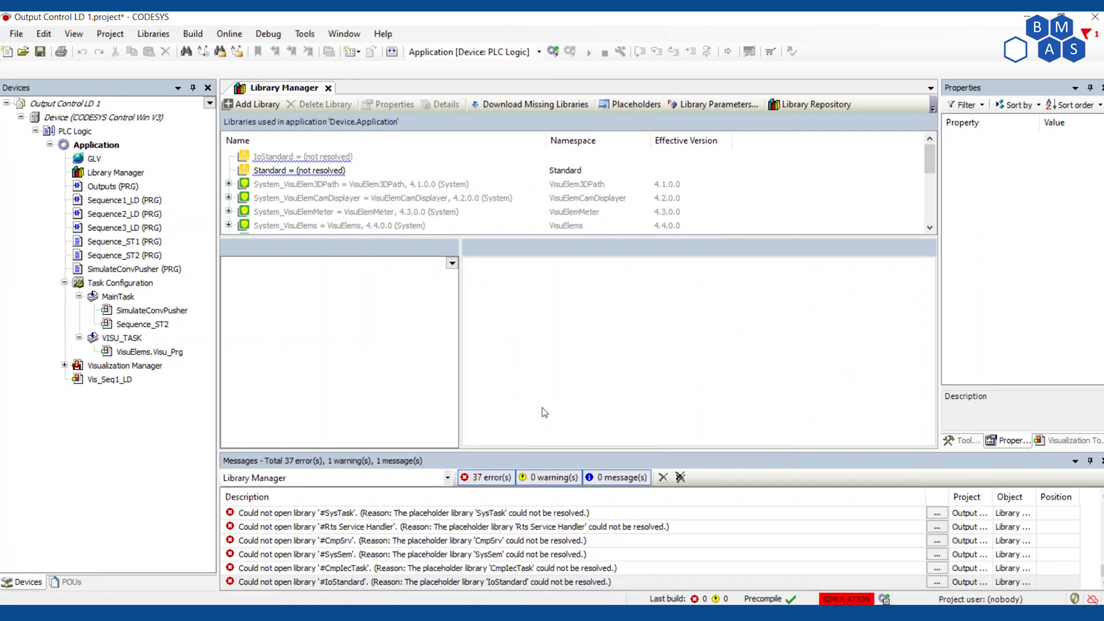
mouse_move(548, 387)
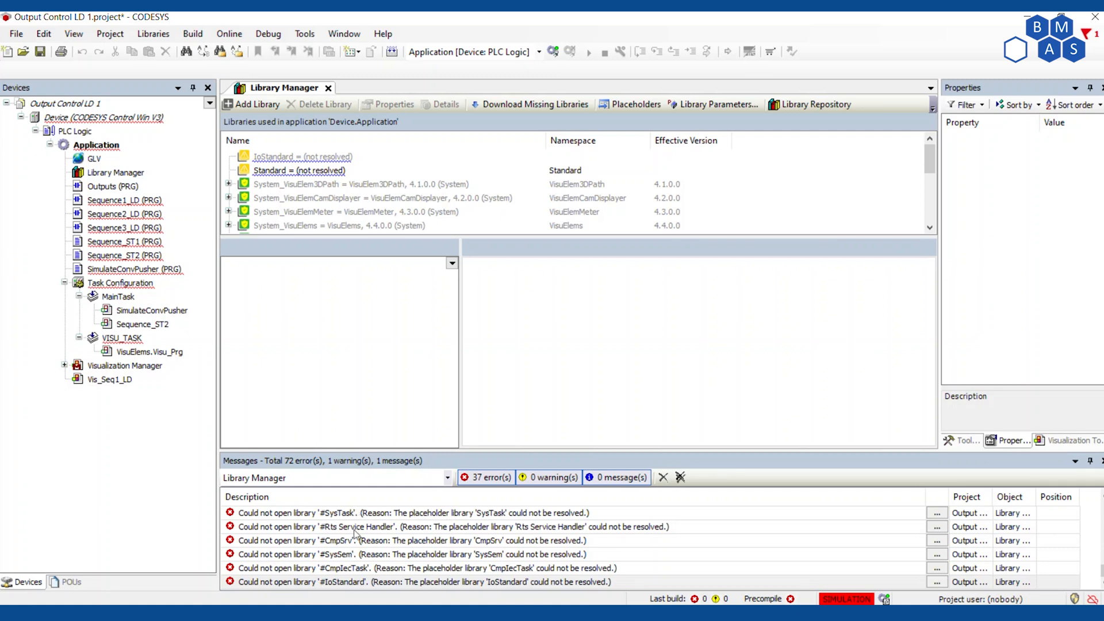
mouse_move(401, 517)
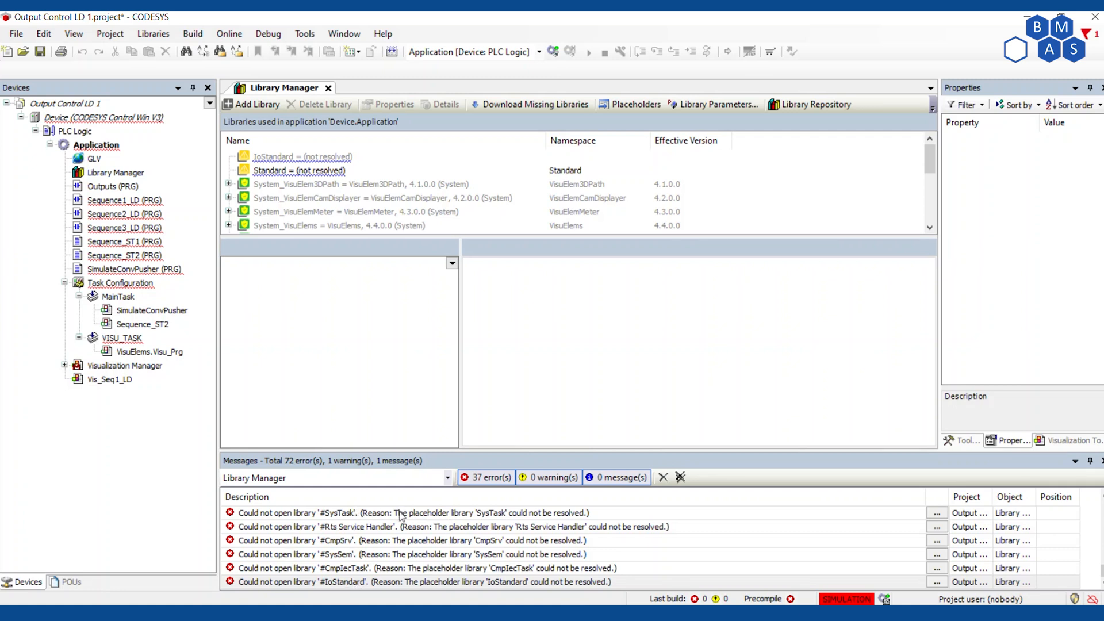
mouse_move(516, 530)
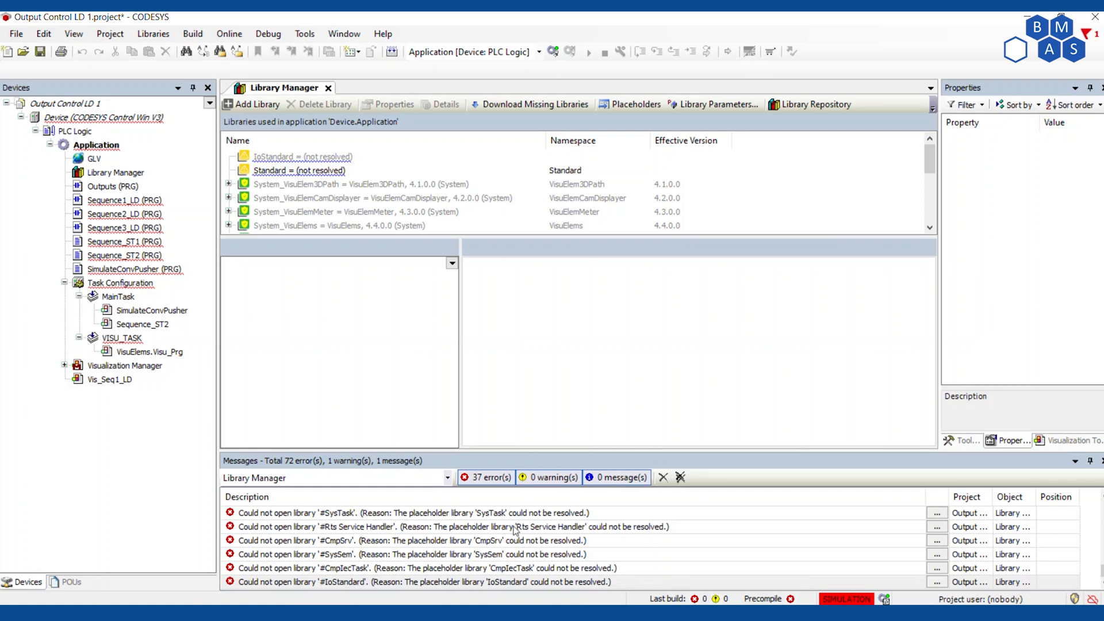
mouse_move(659, 536)
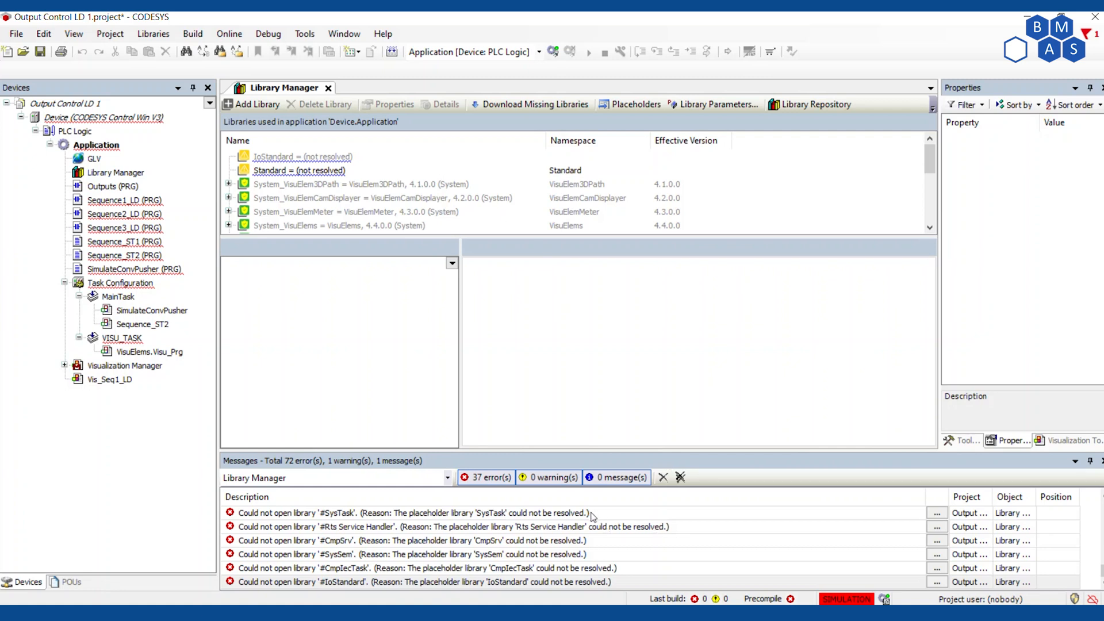
mouse_move(539, 539)
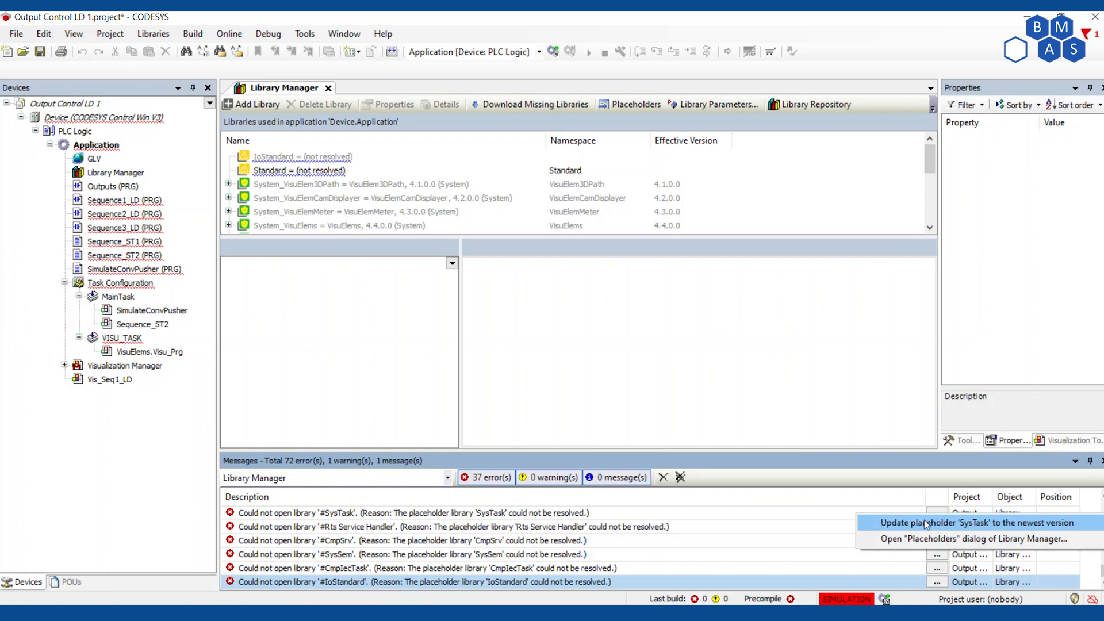
mouse_move(926, 523)
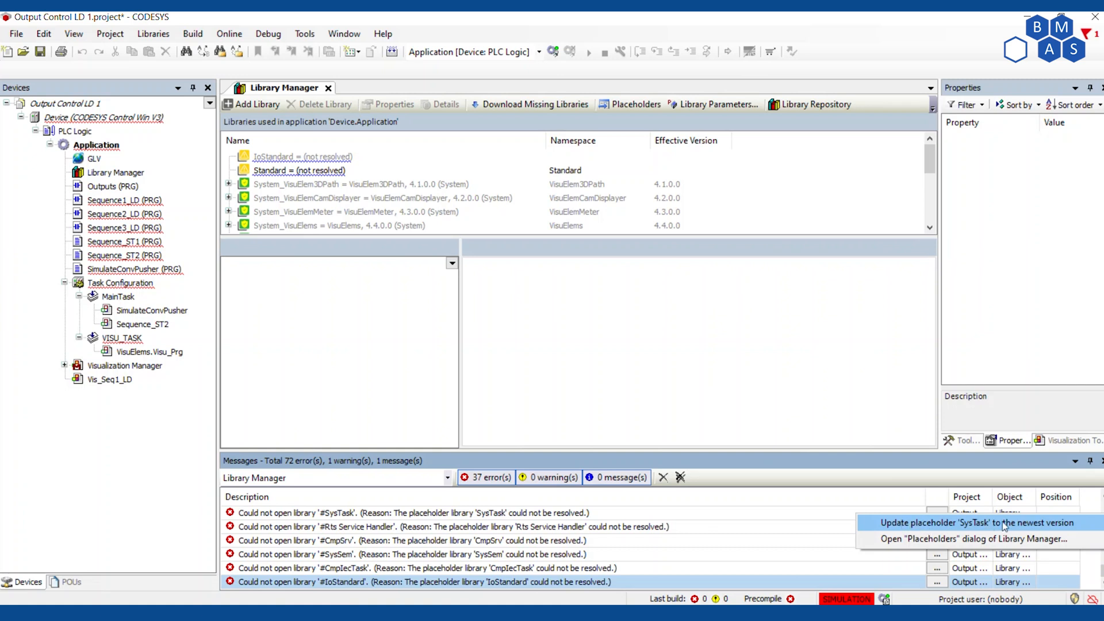
mouse_move(840, 529)
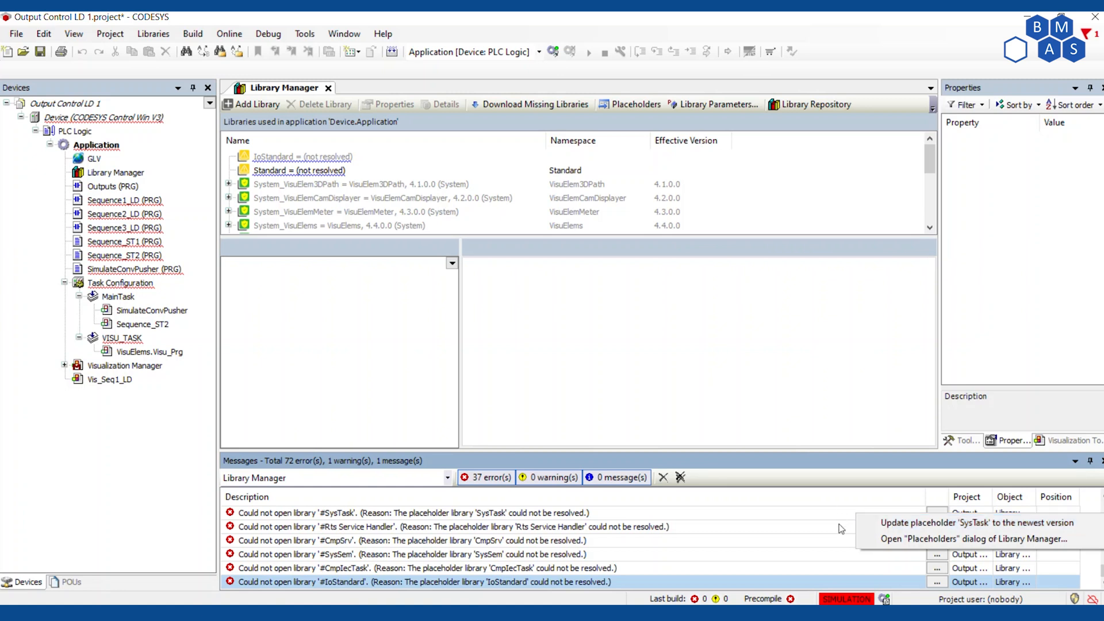
mouse_move(587, 501)
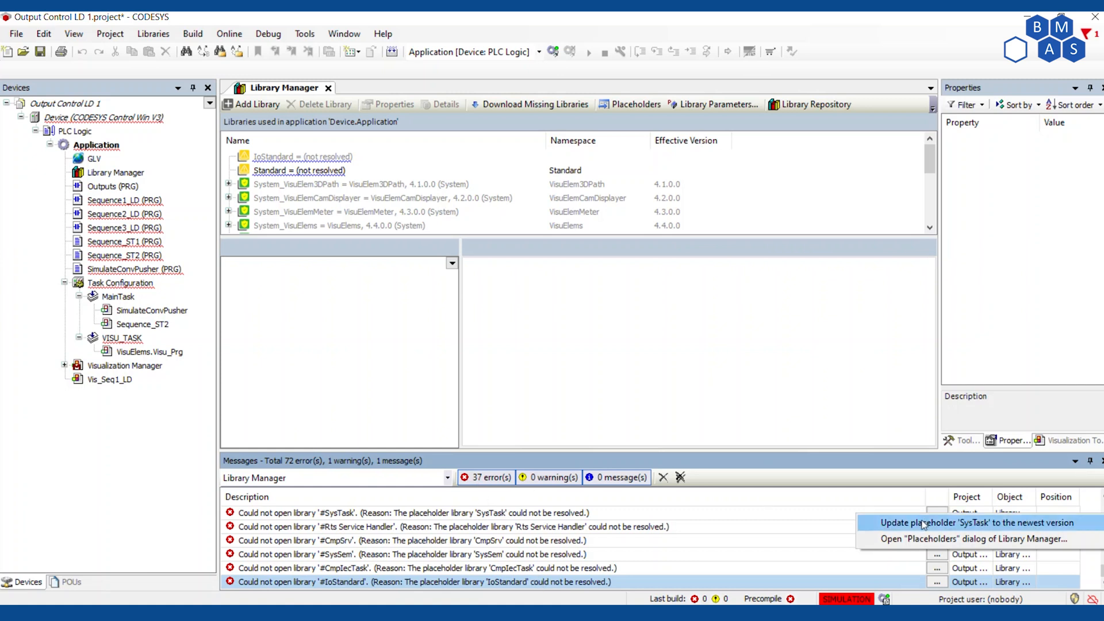
mouse_move(921, 539)
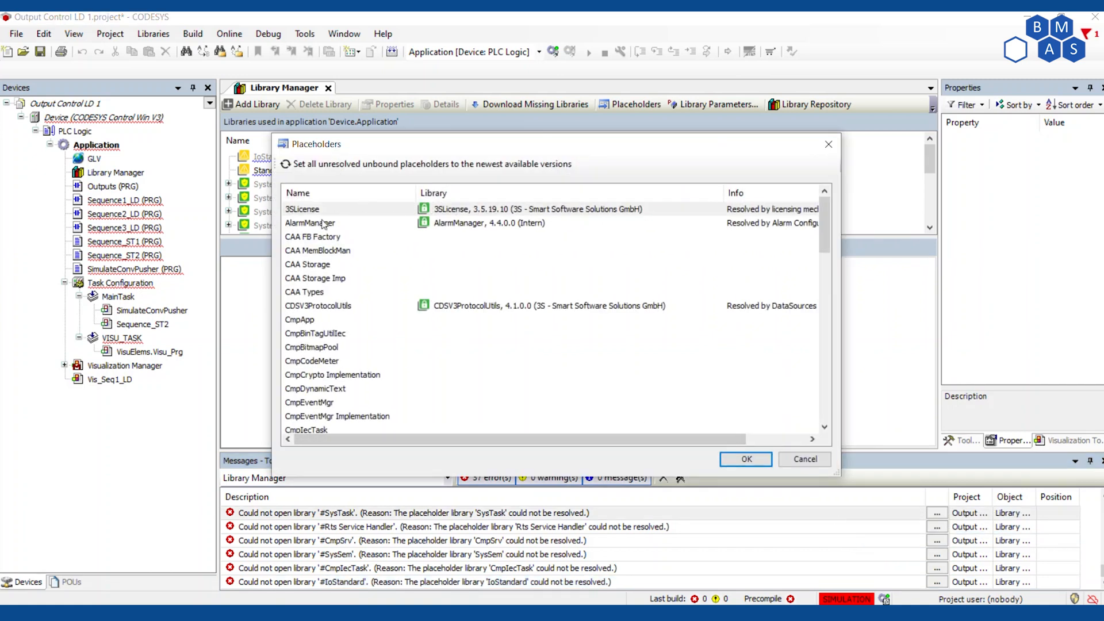
- Review the 3SLicense and remaining Placeholders entries, leaving the 37 errors unresolved
click(314, 236)
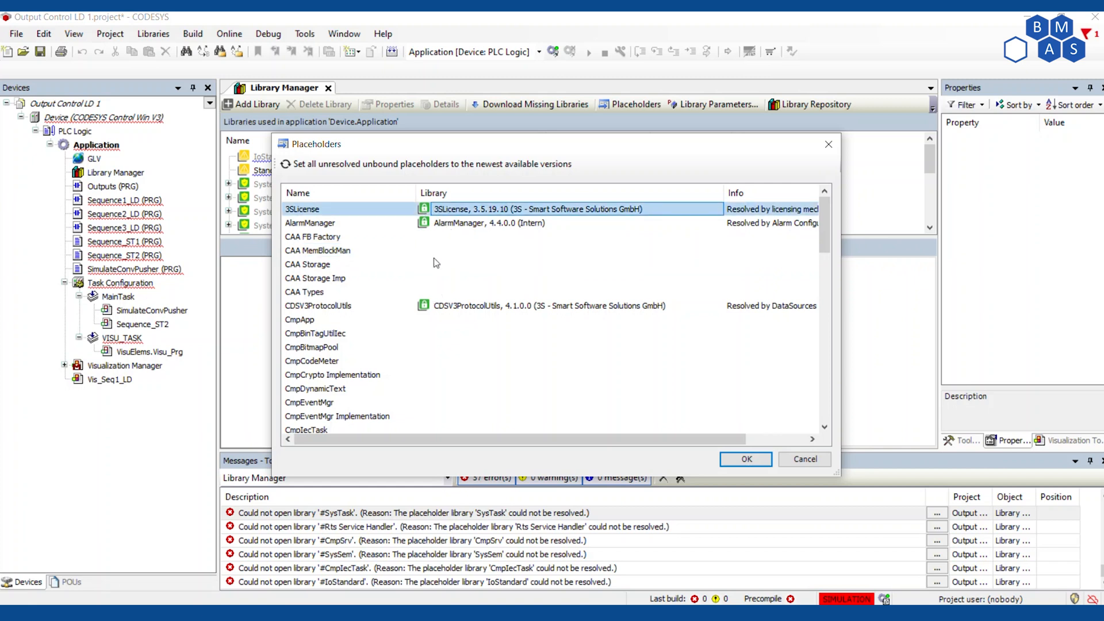
scroll(down, 3)
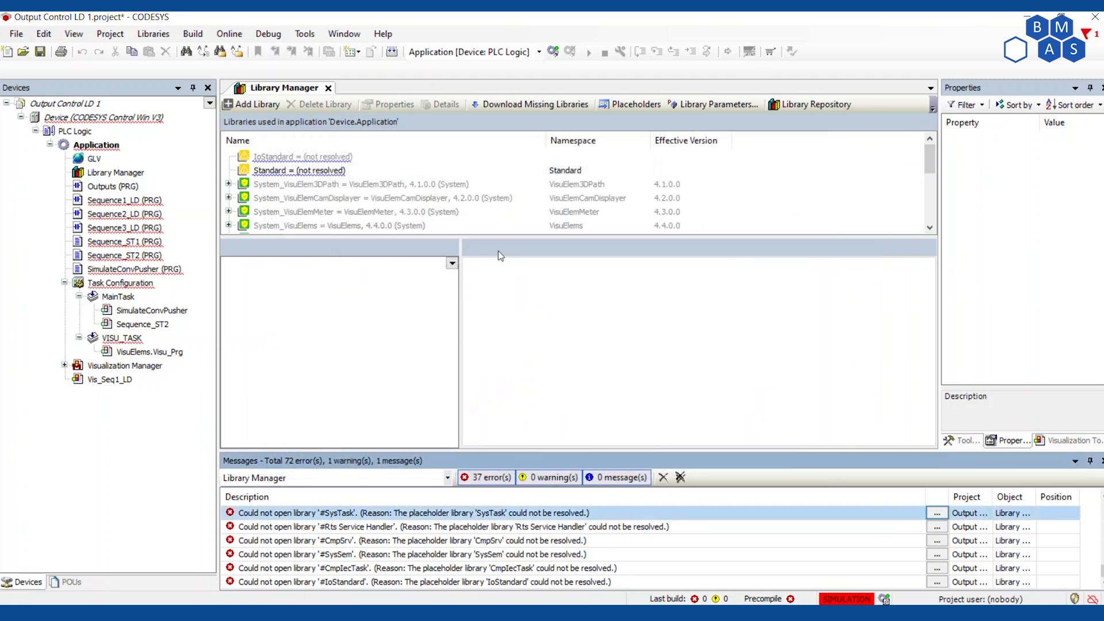
mouse_move(534, 104)
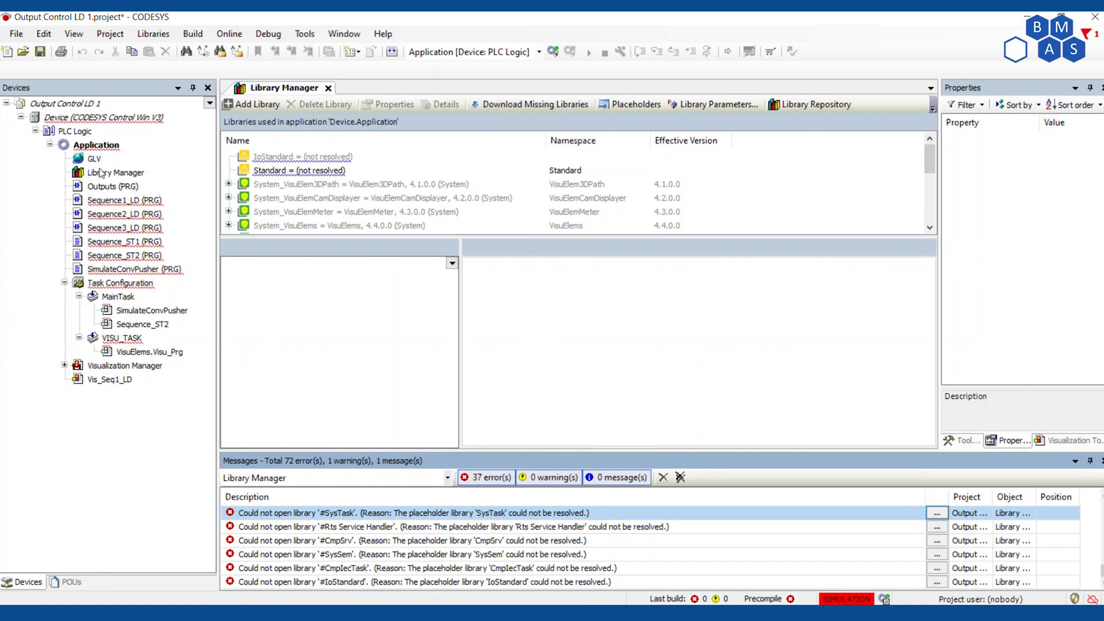
click(116, 173)
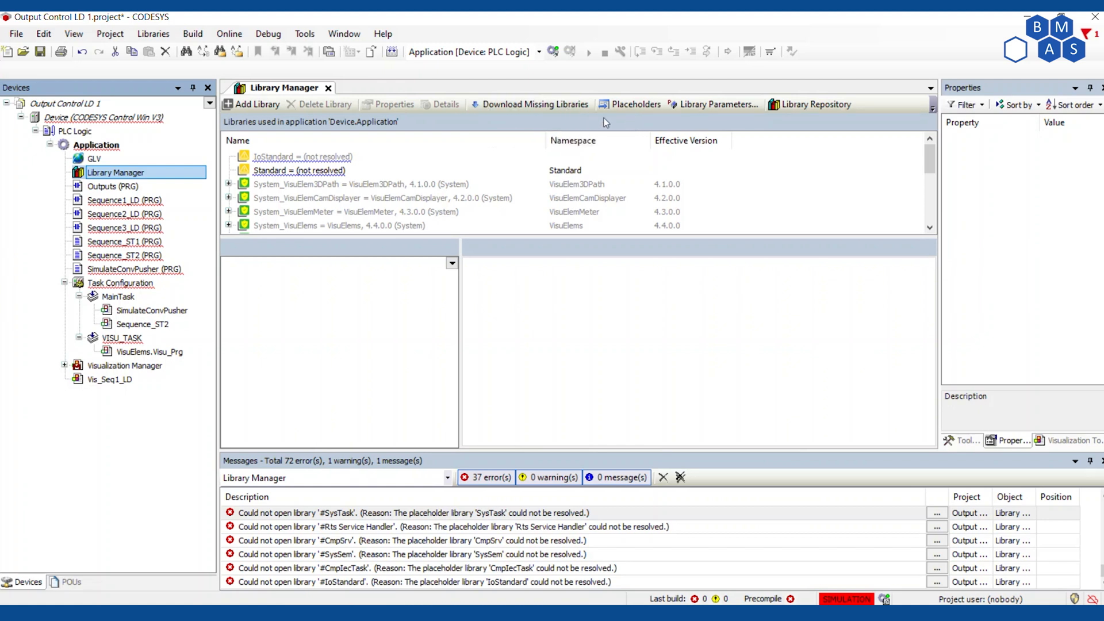
mouse_move(655, 125)
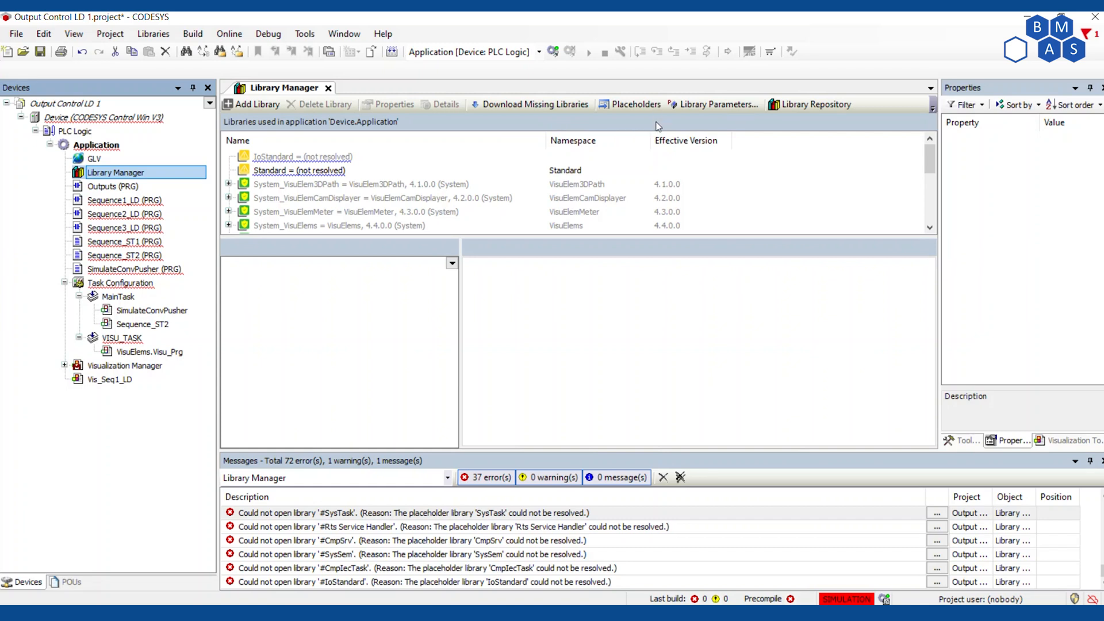
mouse_move(657, 131)
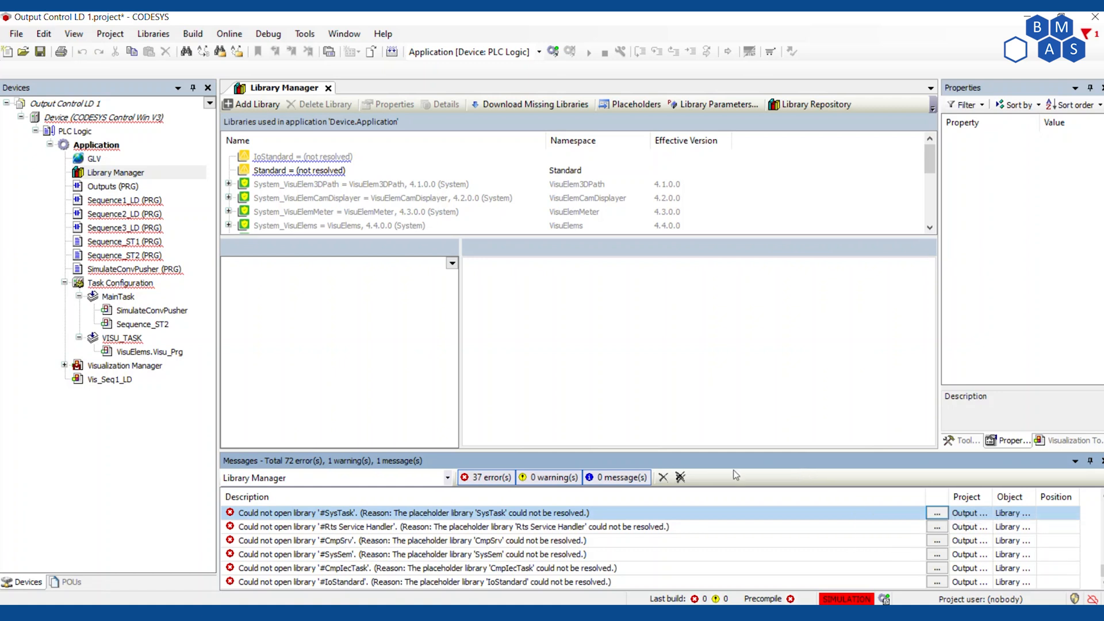
mouse_move(724, 444)
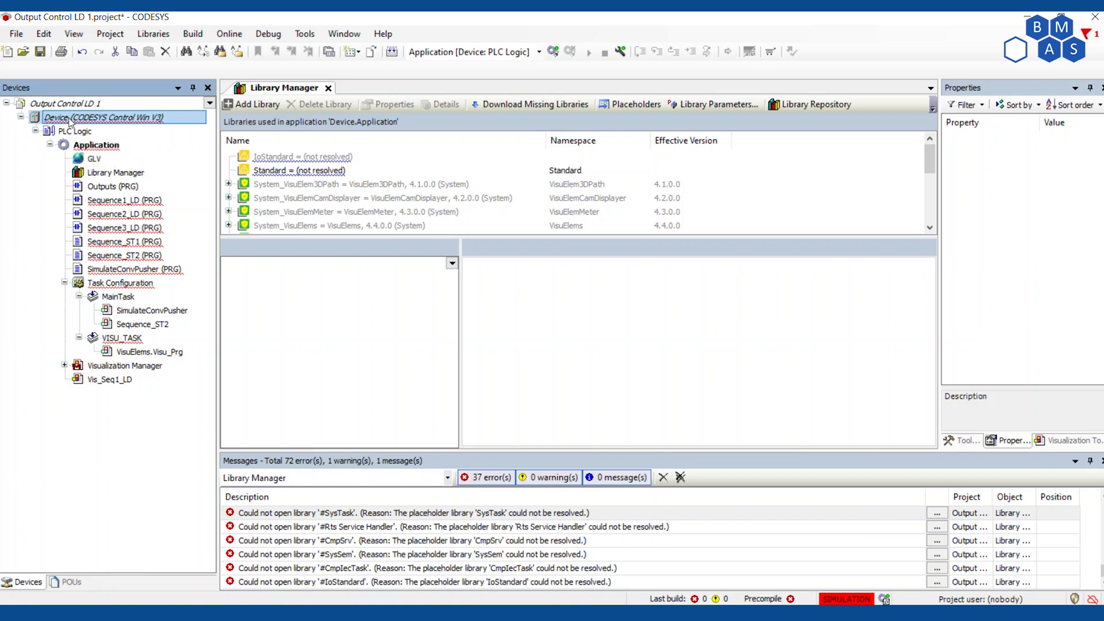
mouse_move(81, 123)
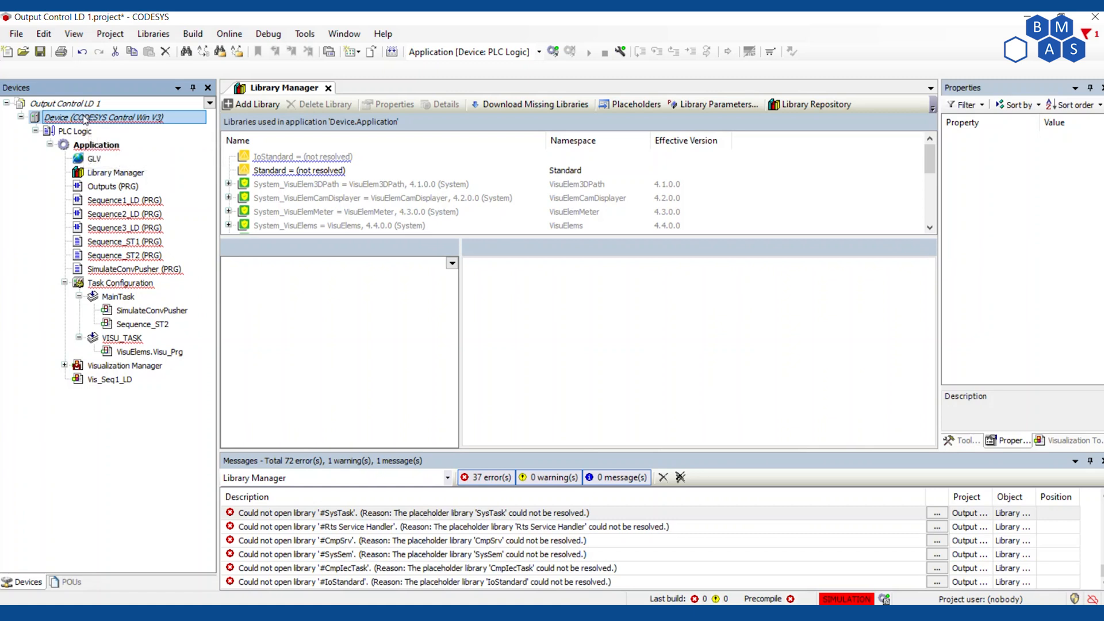
- Update the Device node to CODESYS Control Win V3 3.5.19.50, resolving IoStandard and Standard
right_click(103, 117)
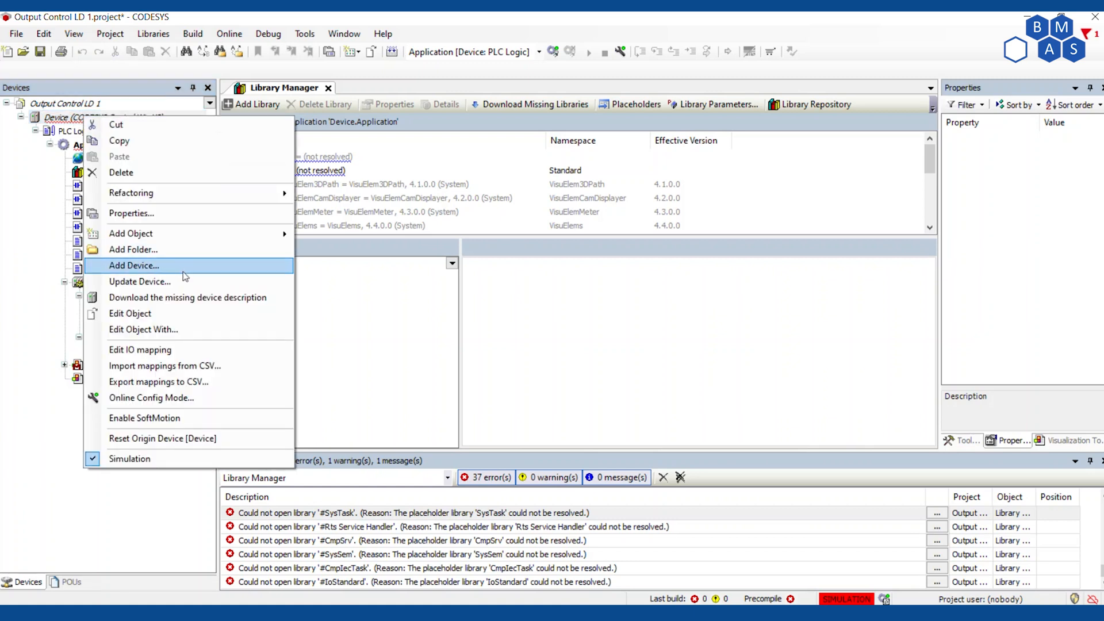
click(139, 282)
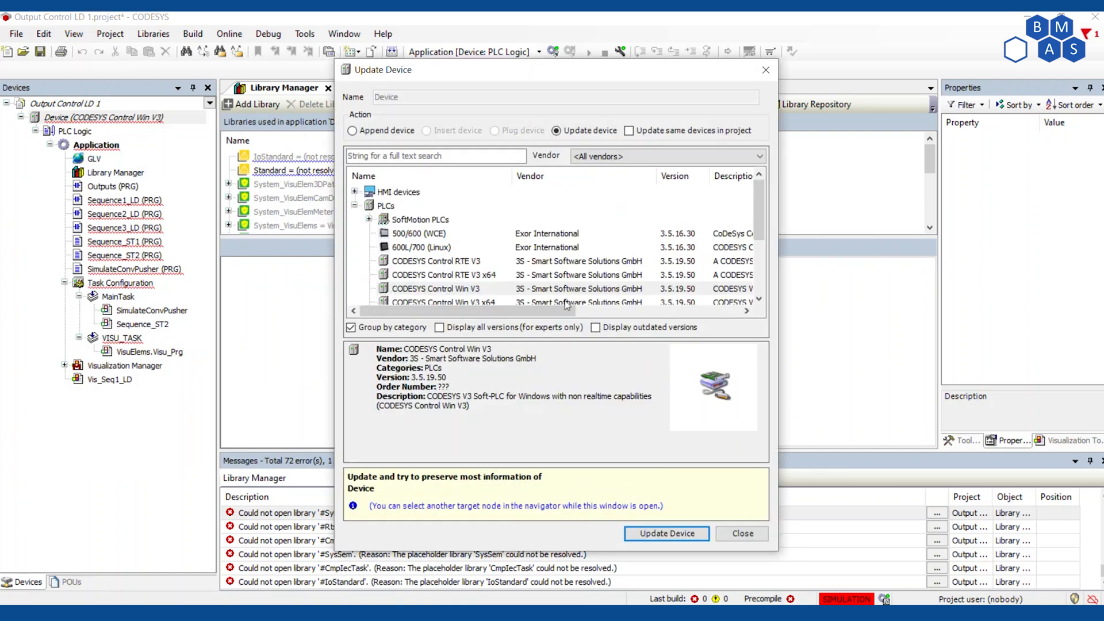
mouse_move(652, 285)
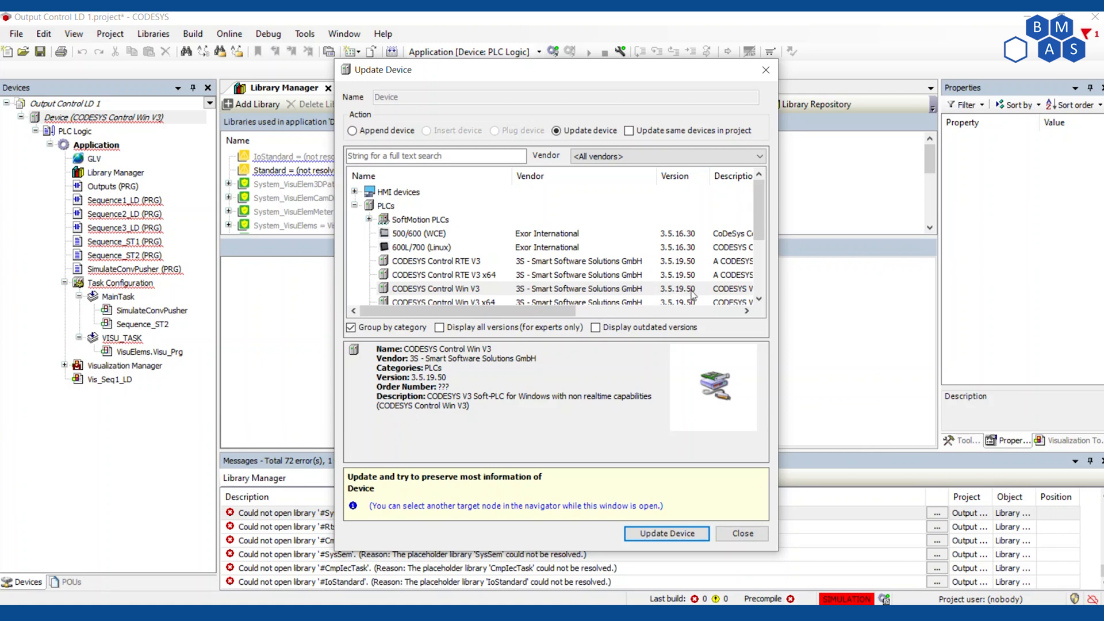
click(665, 534)
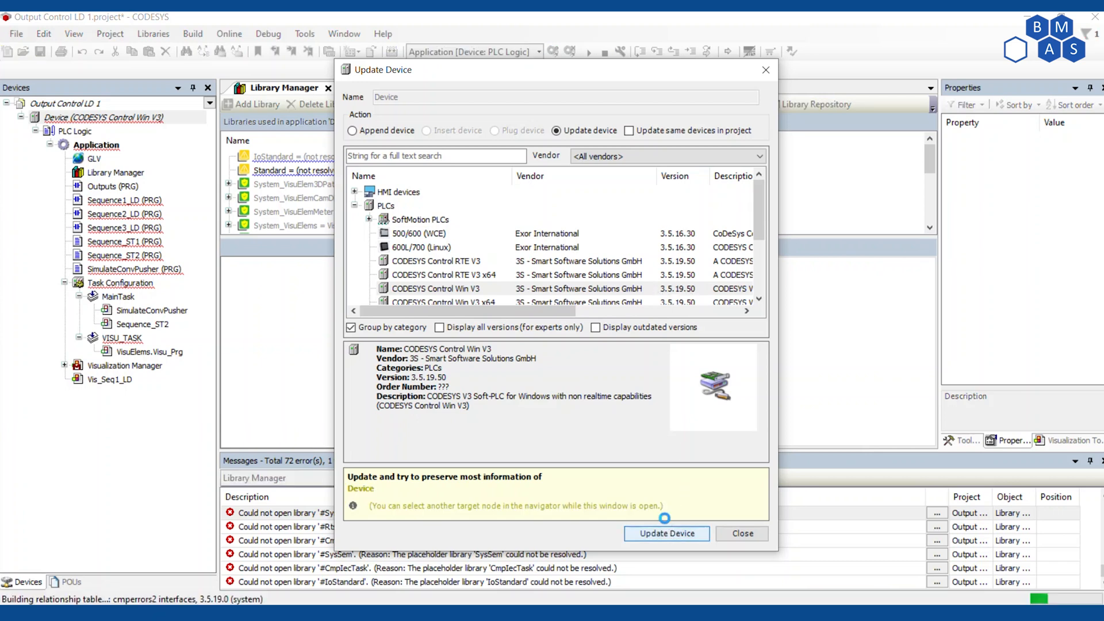
click(665, 533)
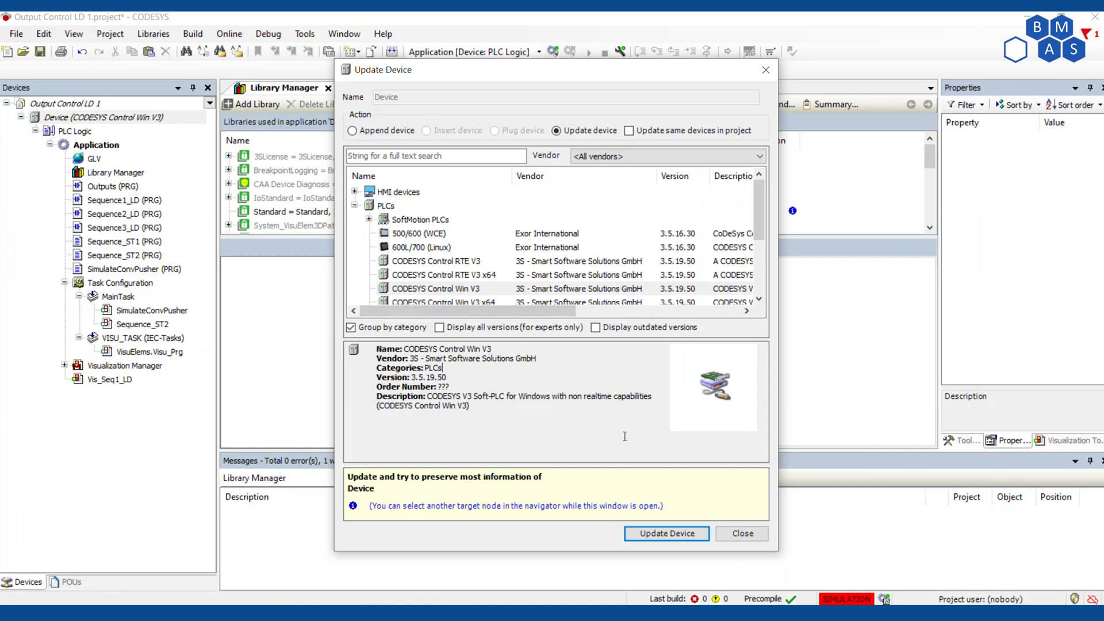
- Close the device update window and build the application with 0 errors, 0 warnings
click(741, 533)
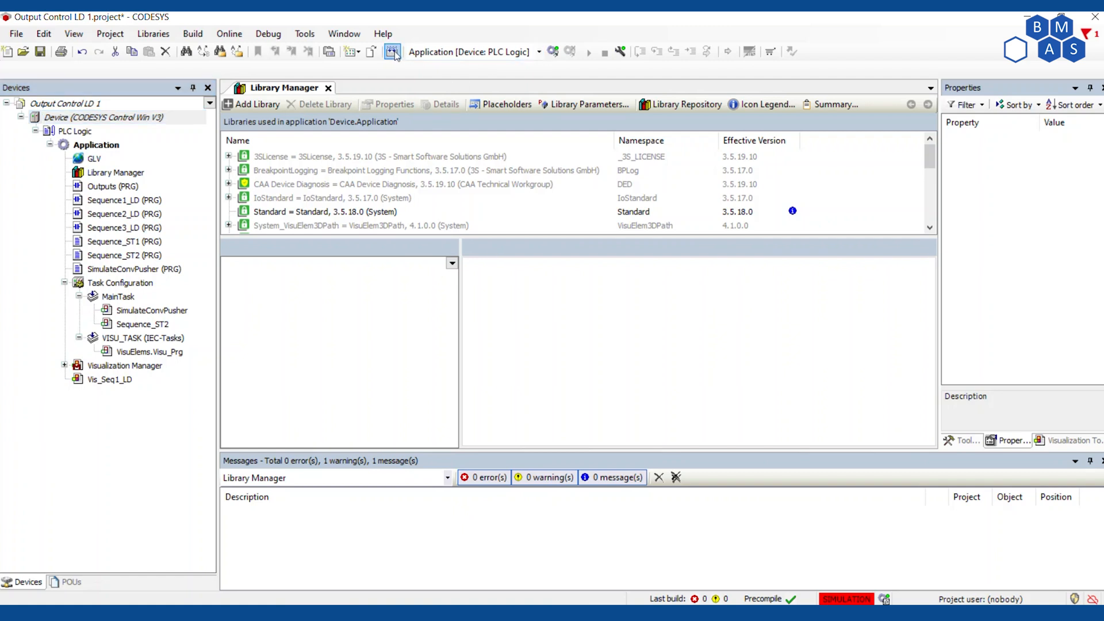
click(392, 50)
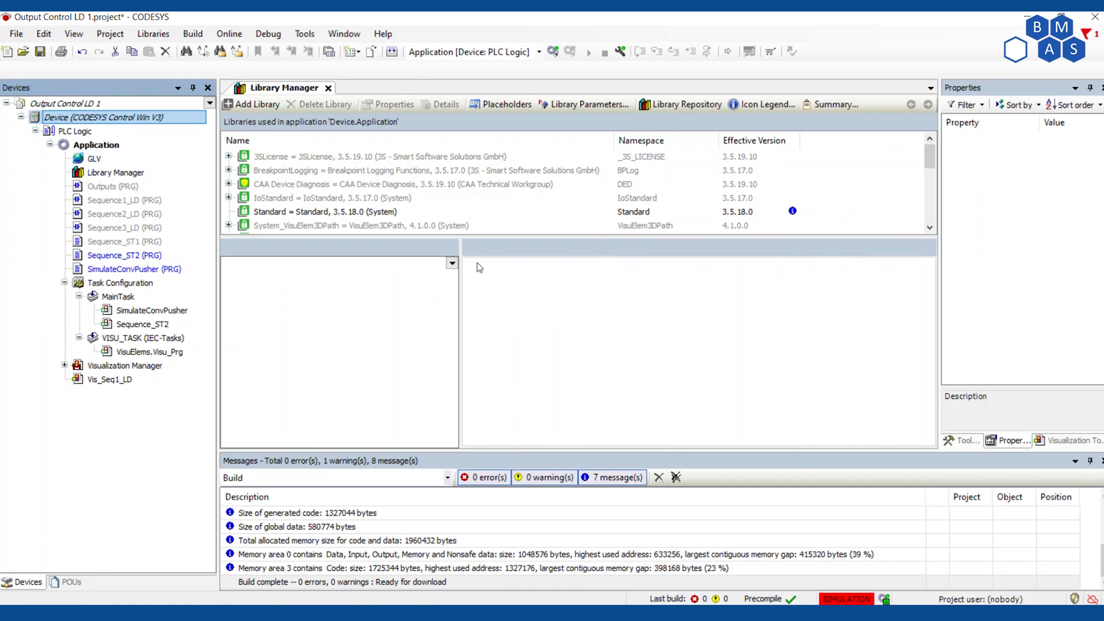
mouse_move(500, 289)
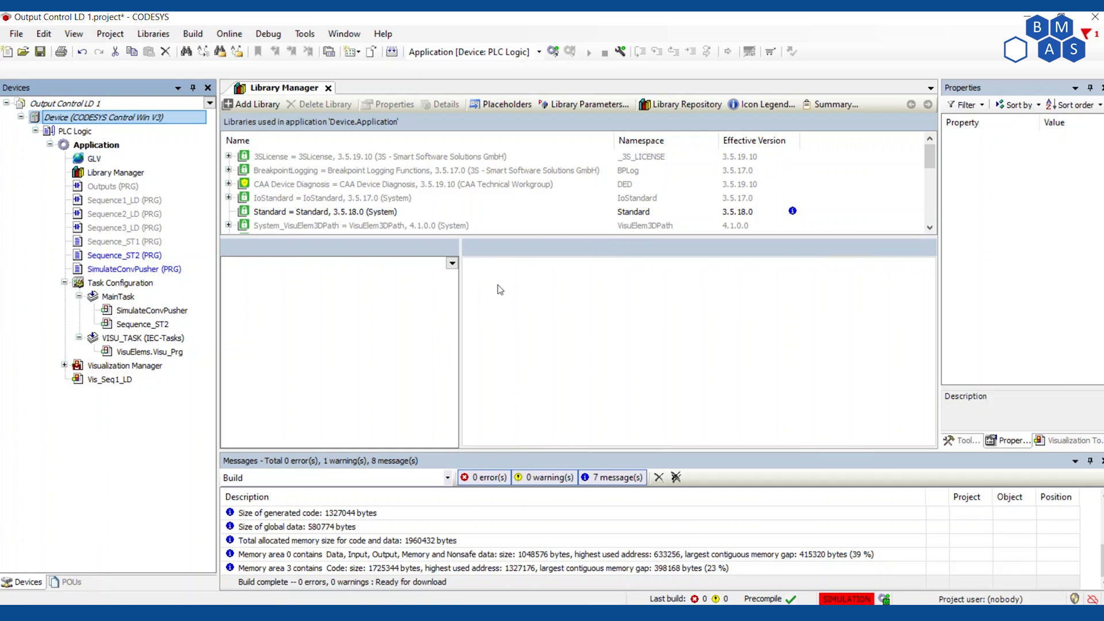
mouse_move(612, 478)
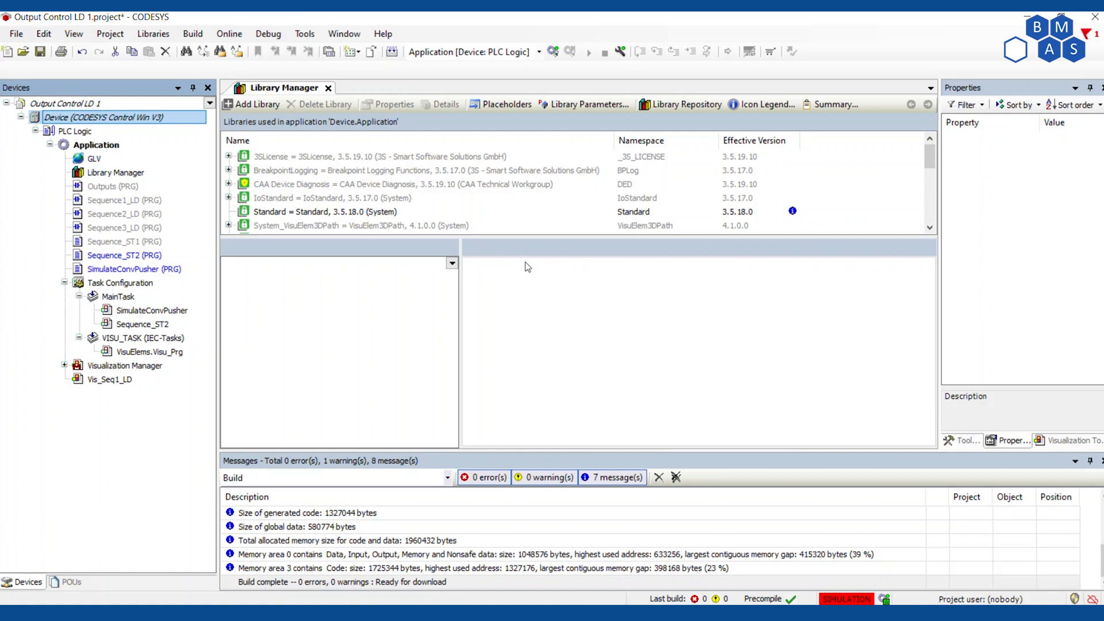
mouse_move(530, 263)
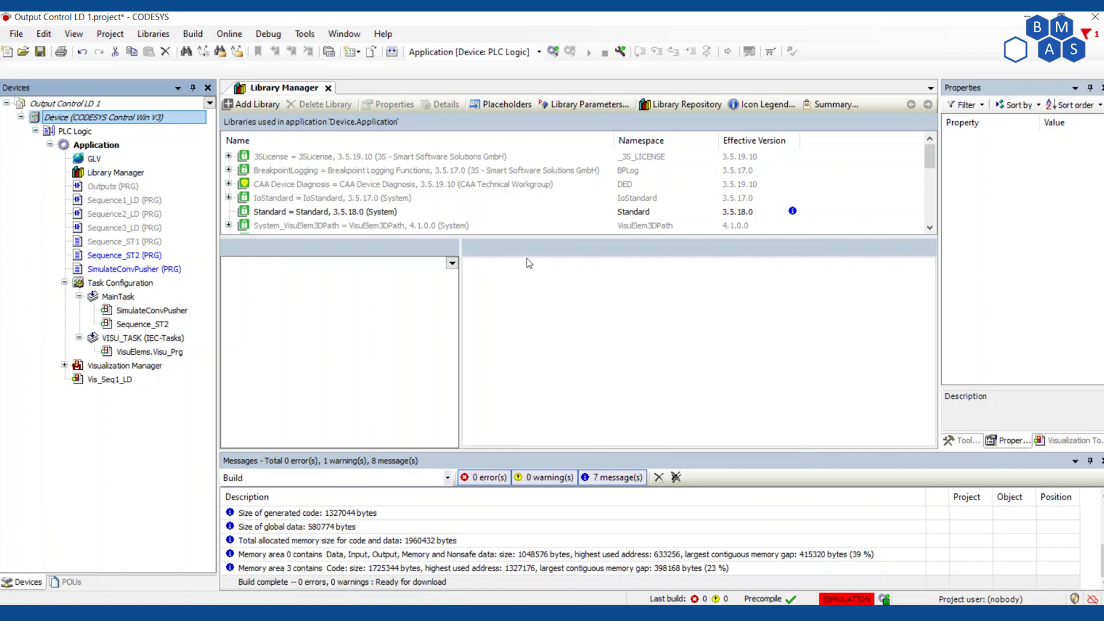